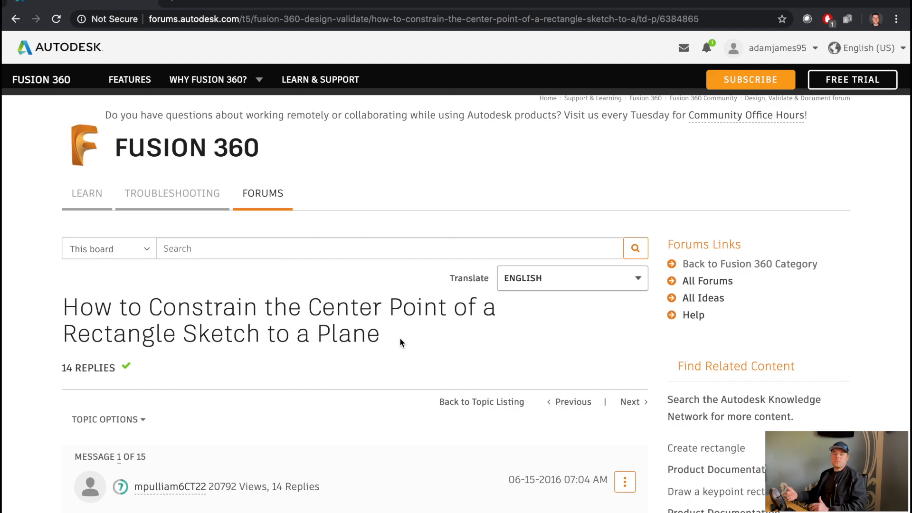
Step: Save the new design as 'Centered Sketch' in the Constrain Center Point folder
scroll("down", 3)
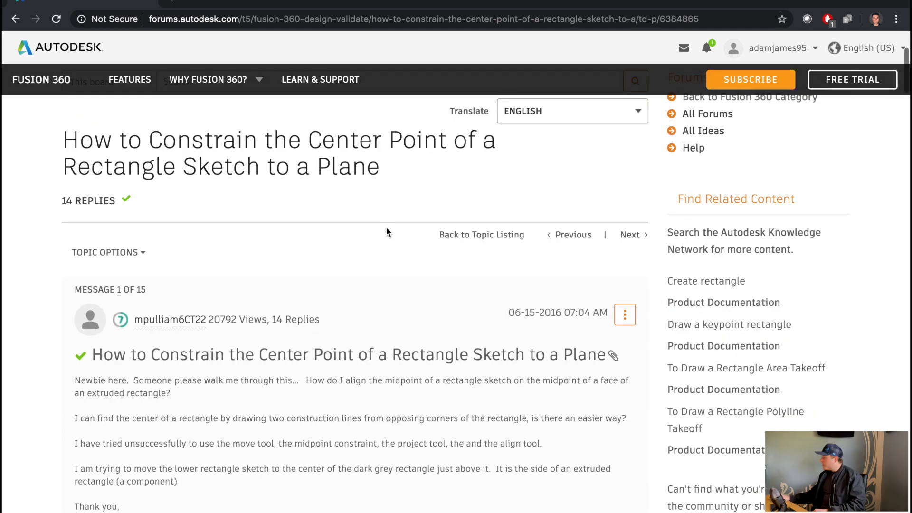
scroll("down", 3)
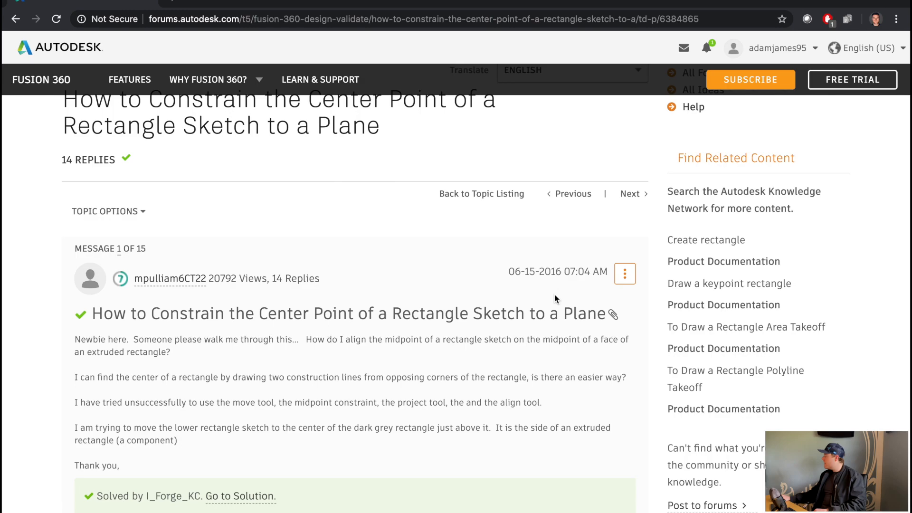
scroll("down", 3)
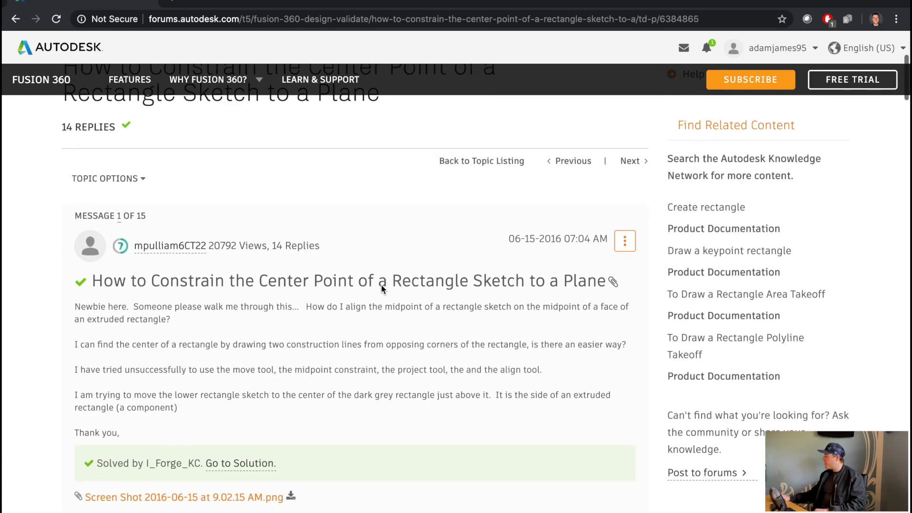
scroll("down", 3)
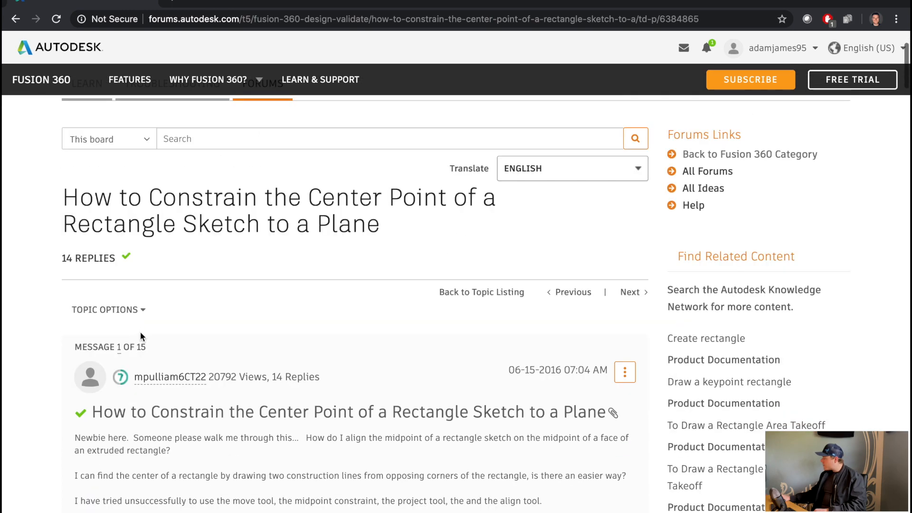
scroll("down", 3)
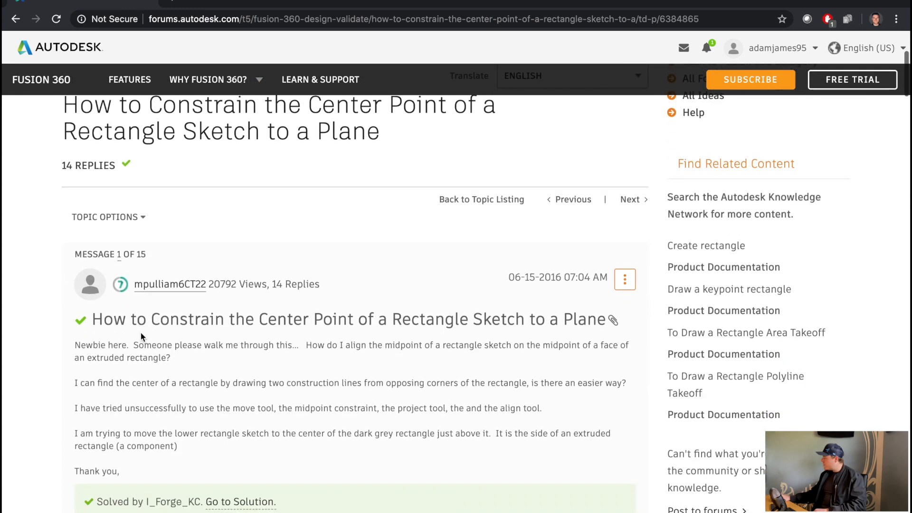
scroll("down", 3)
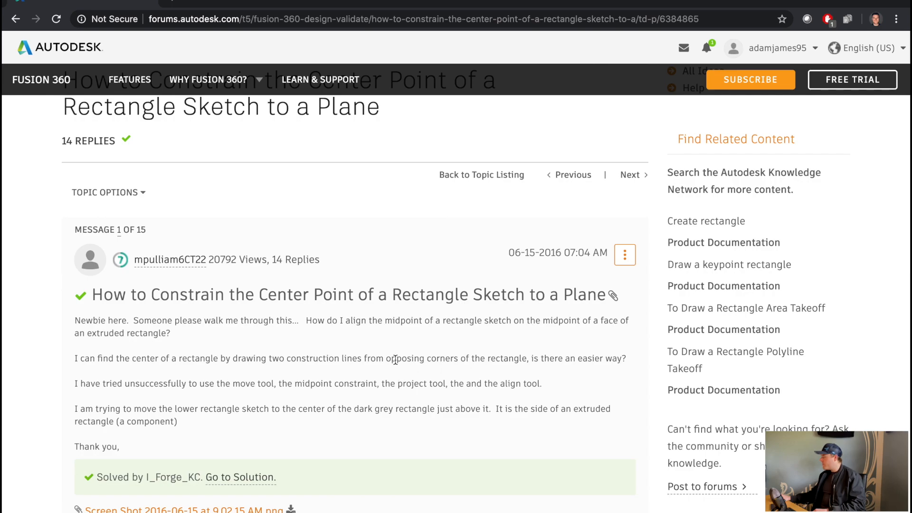
mouse_move(589, 387)
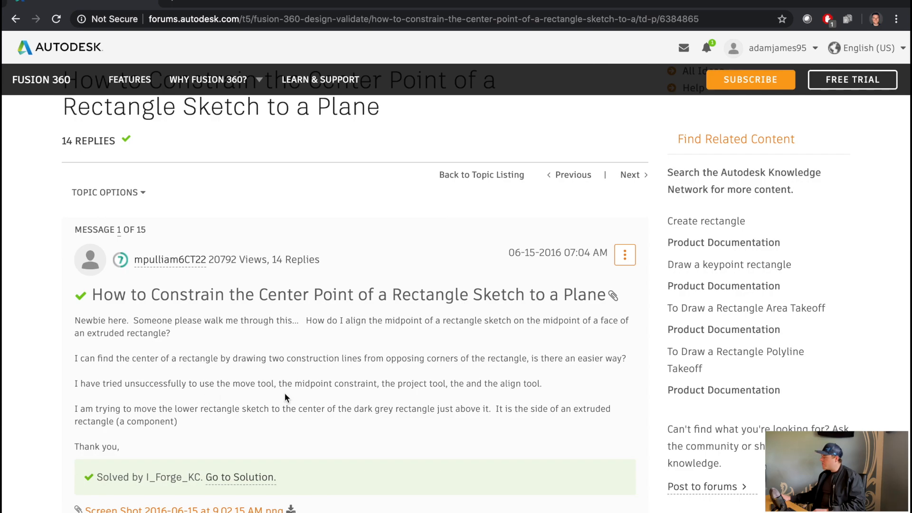
mouse_move(604, 397)
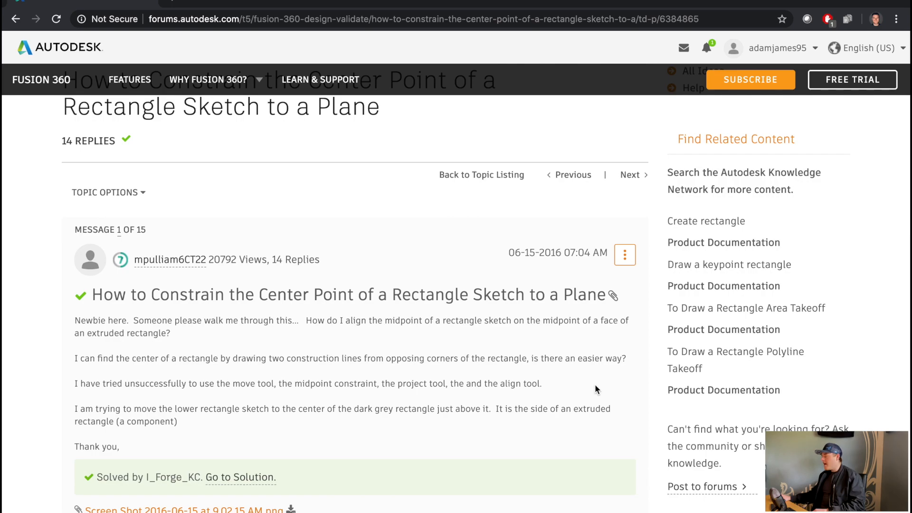
mouse_move(276, 435)
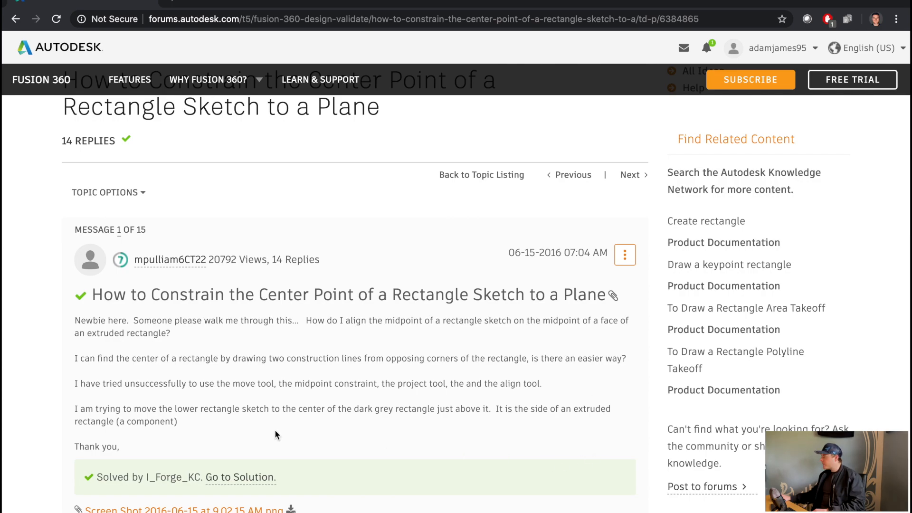
mouse_move(268, 432)
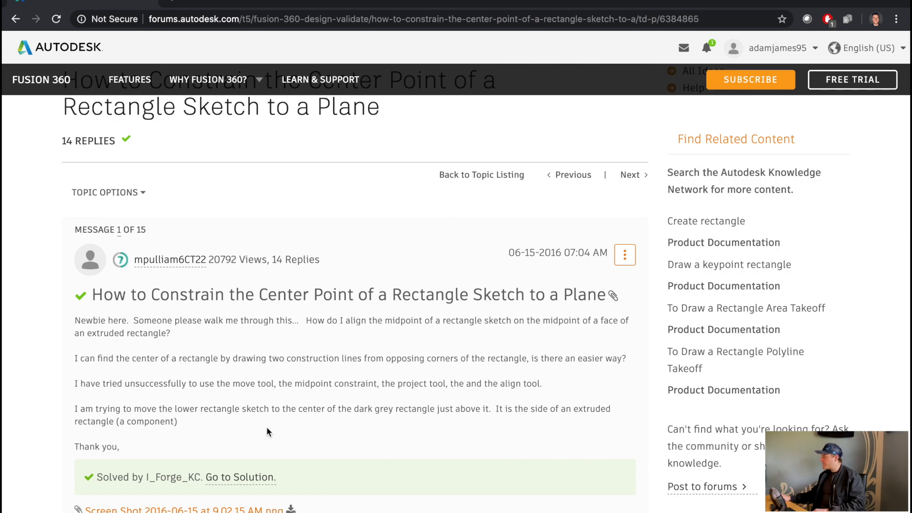
mouse_move(285, 433)
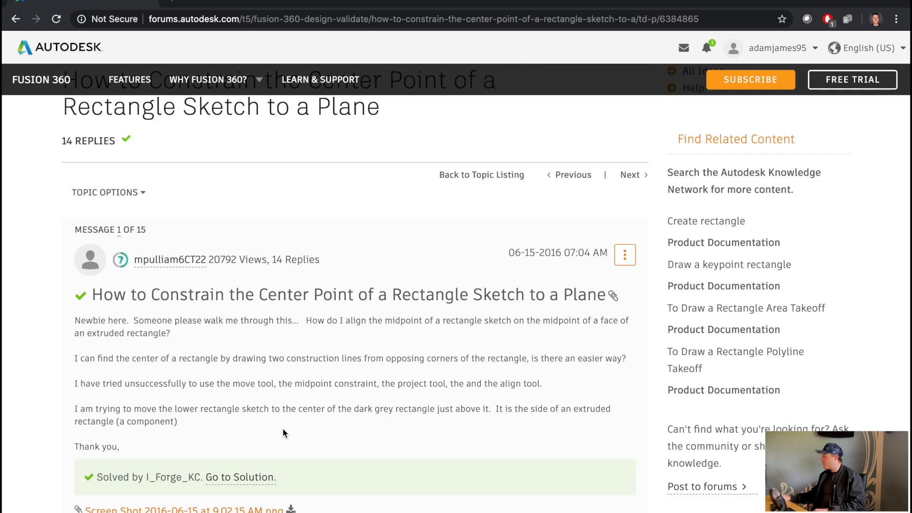
mouse_move(415, 432)
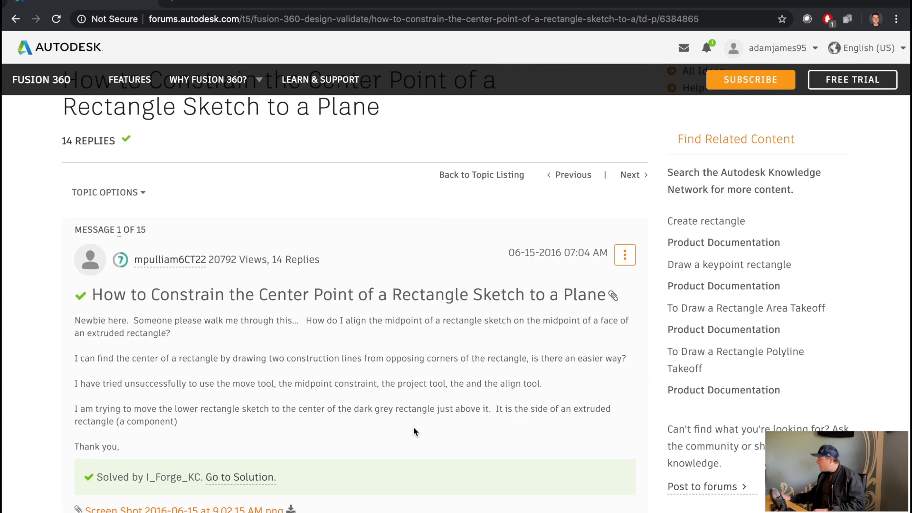
mouse_move(332, 435)
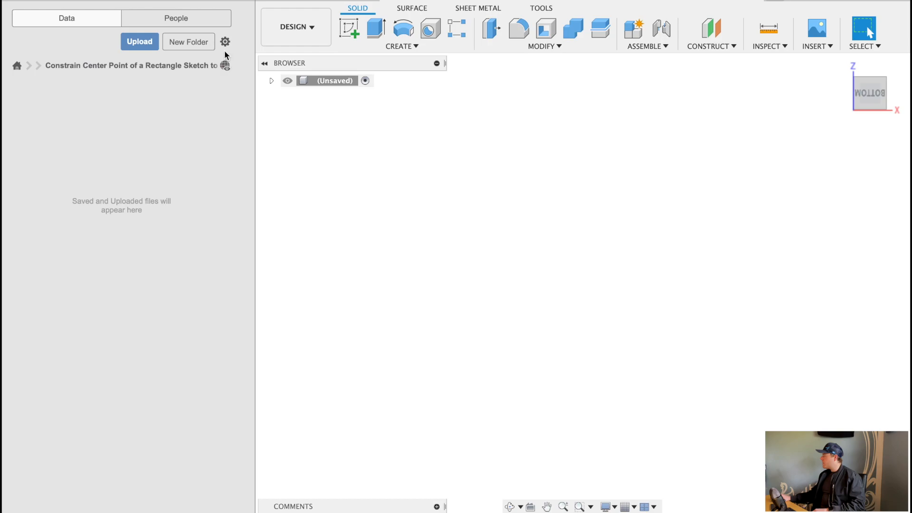
mouse_move(350, 29)
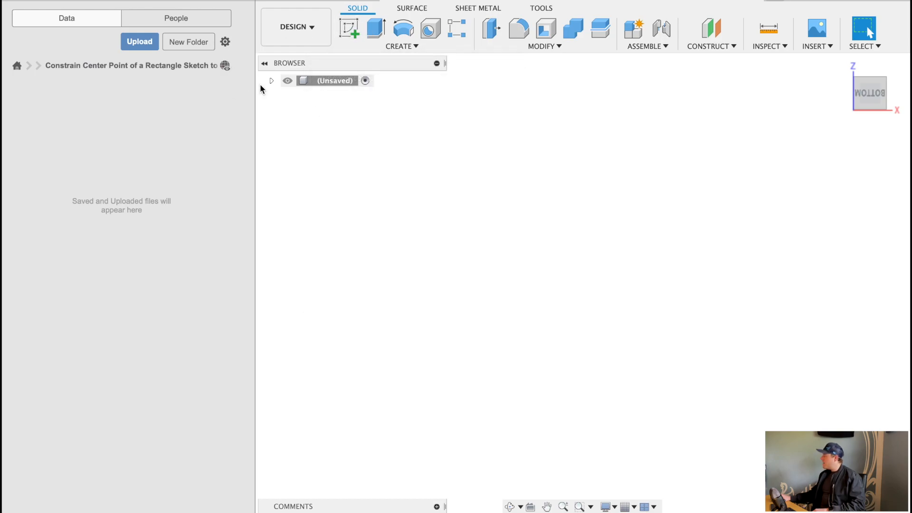
key("ctrl+s")
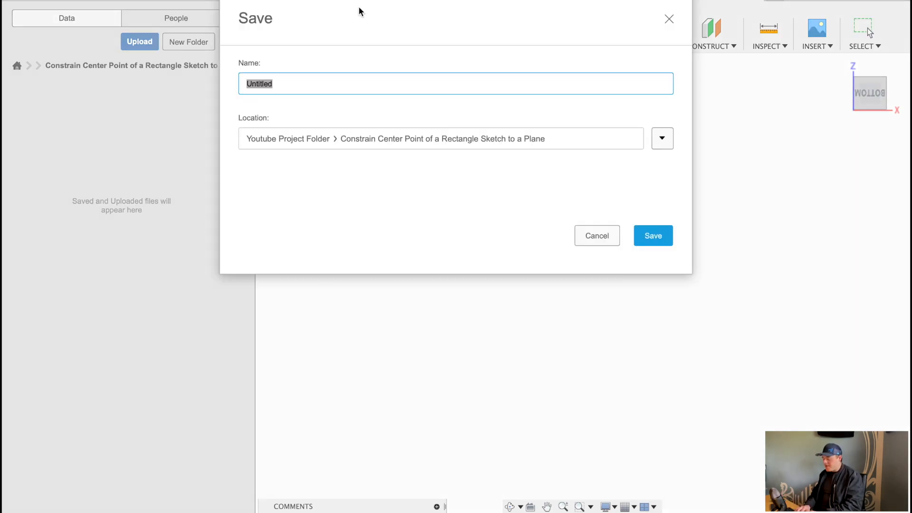
type("Ske")
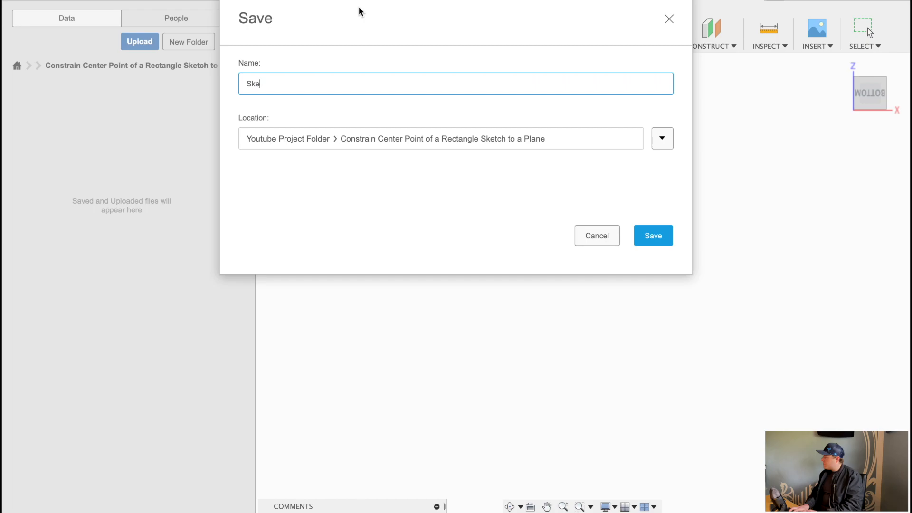
type("Centered")
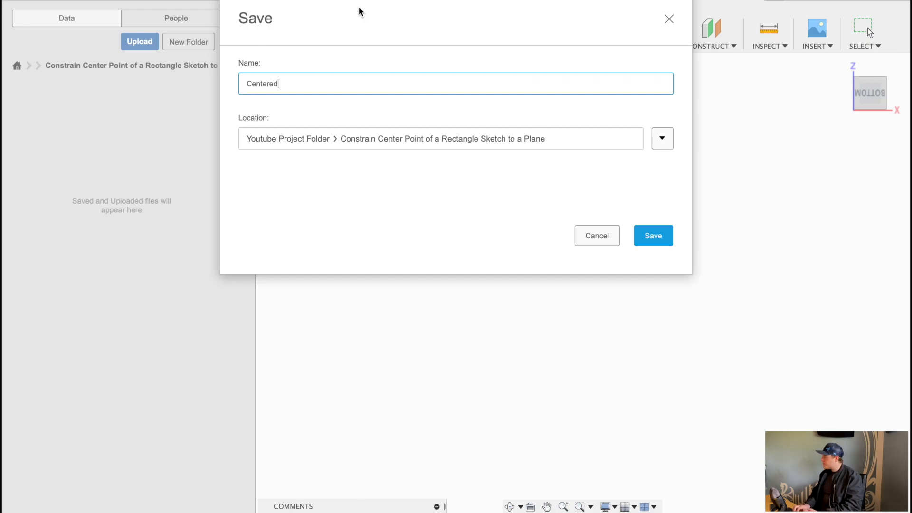
type("Sketch")
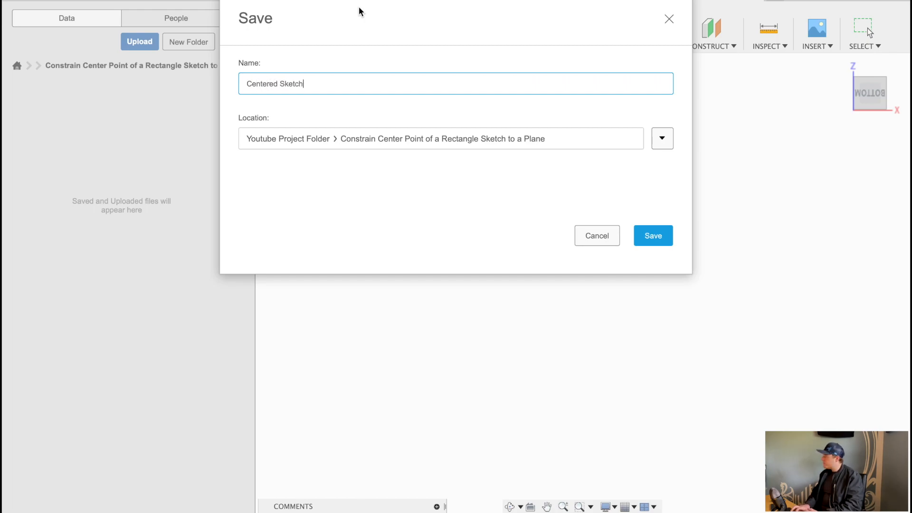
left_click(653, 235)
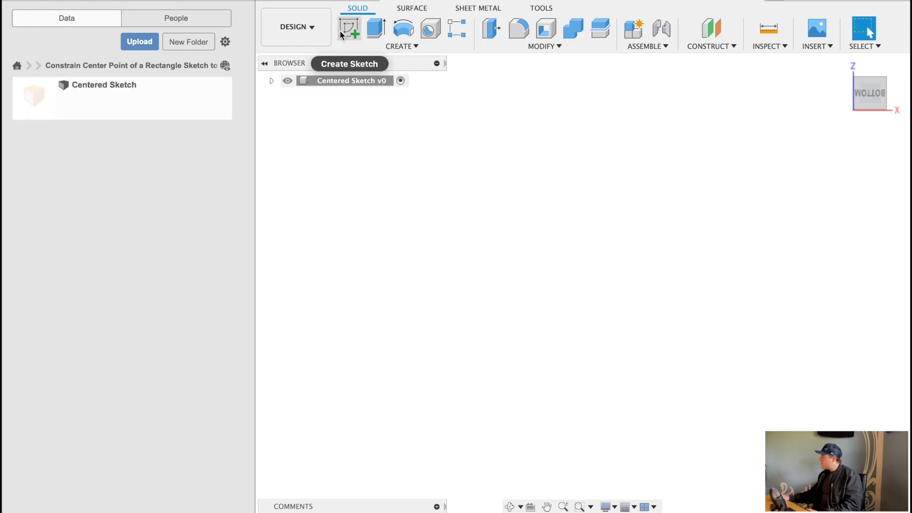
mouse_move(378, 193)
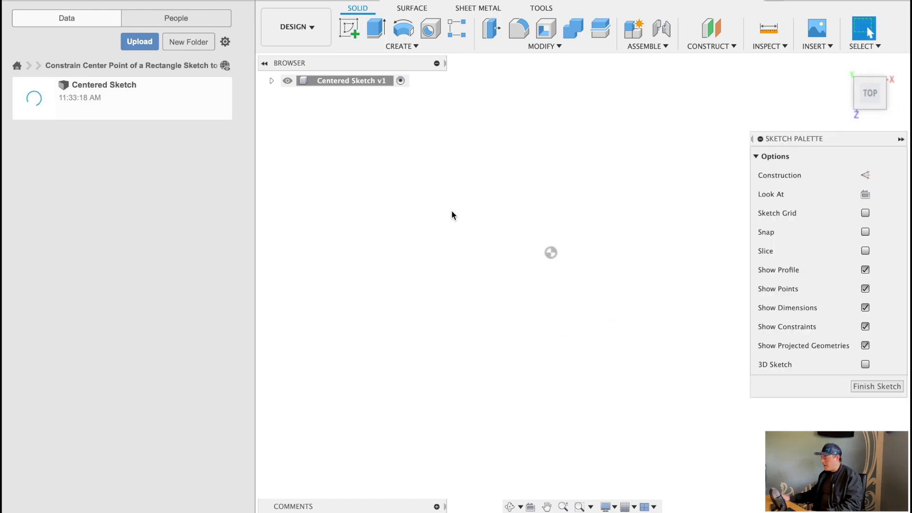
Step: Draw a rectangle on the top plane, finish the sketch, and begin extruding it
left_click_drag(346, 161, 627, 312)
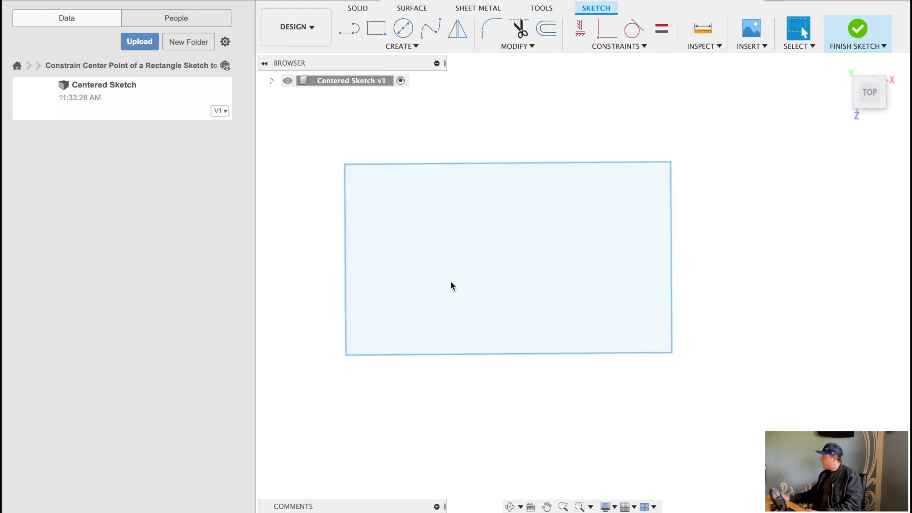
left_click(856, 42)
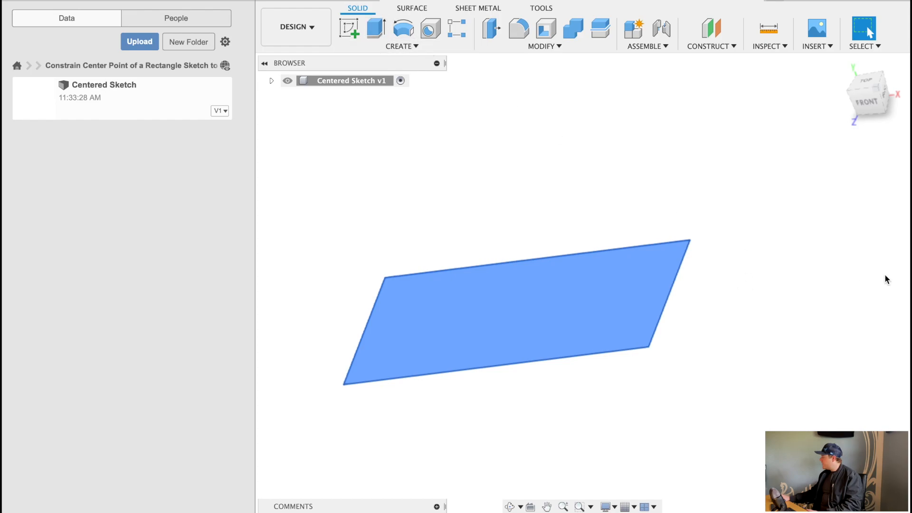
left_click(375, 28)
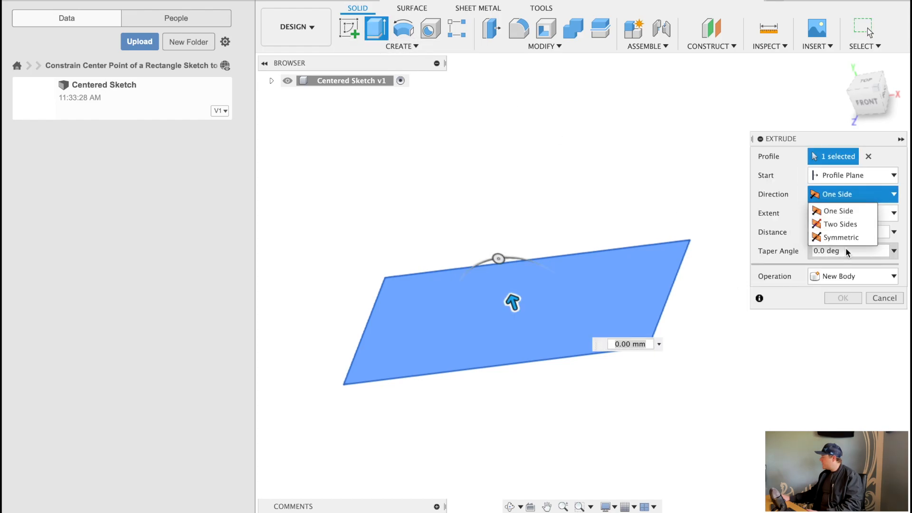
left_click(841, 236)
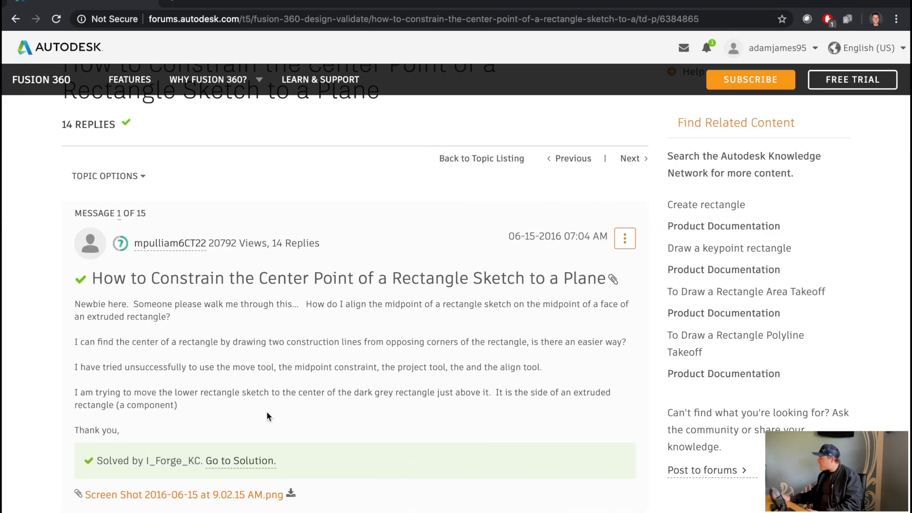
mouse_move(314, 419)
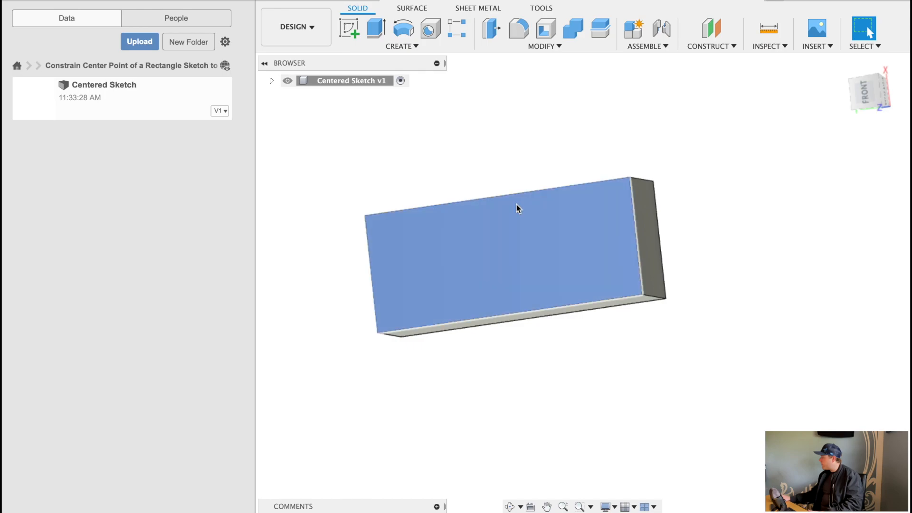
mouse_move(349, 29)
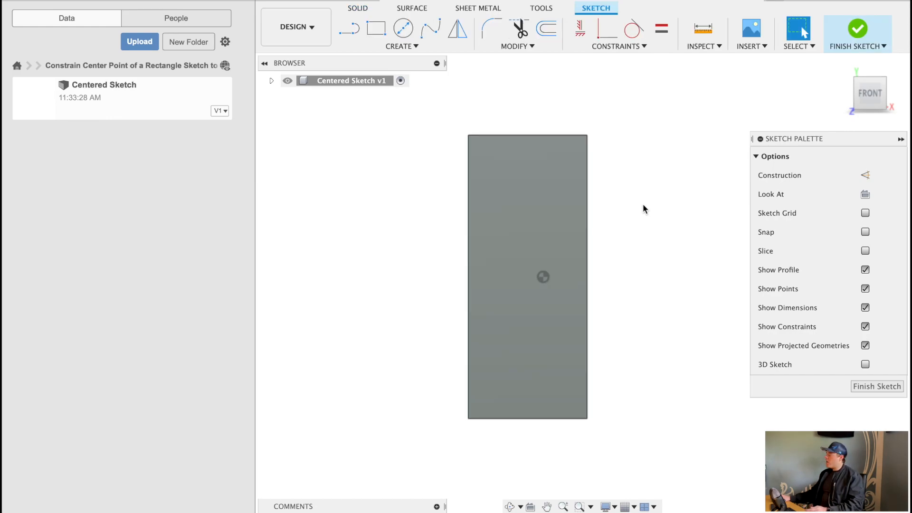
mouse_move(700, 277)
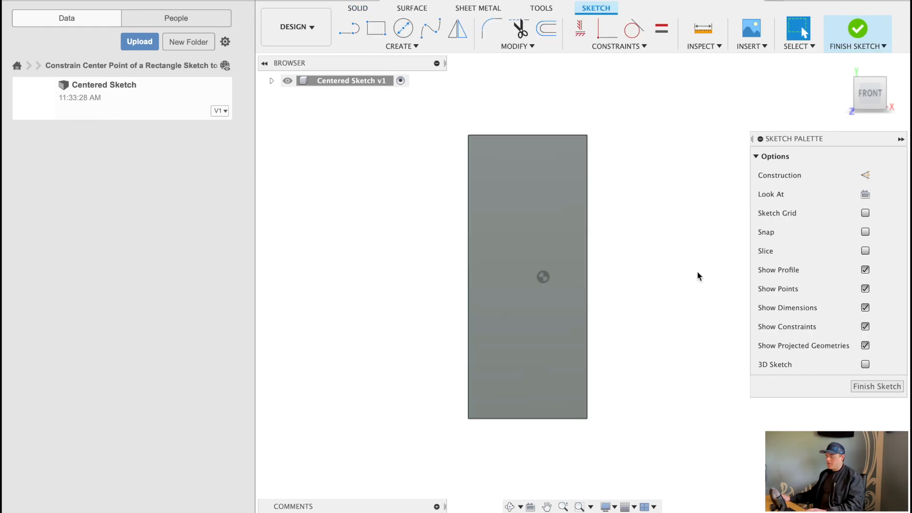
Step: Start a sketch on the block's front face and draw a small rectangle beside the block
left_click(376, 28)
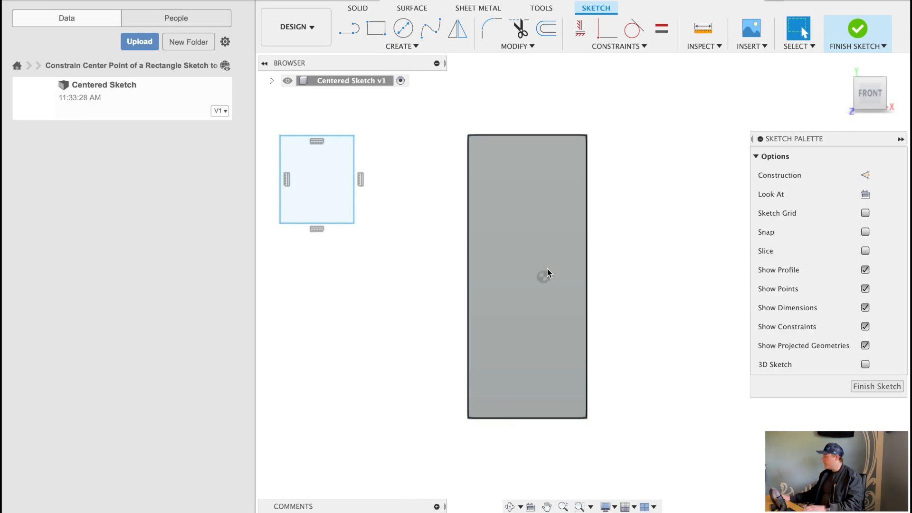
mouse_move(612, 337)
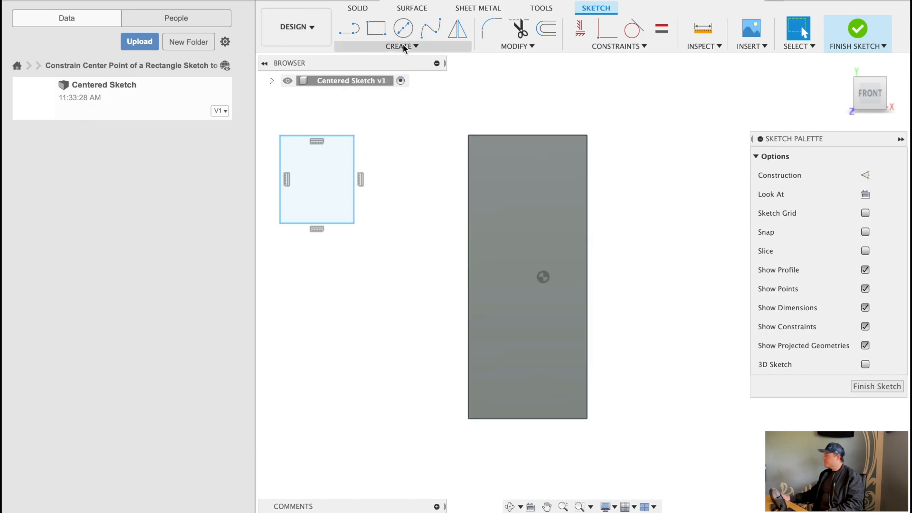
left_click(401, 47)
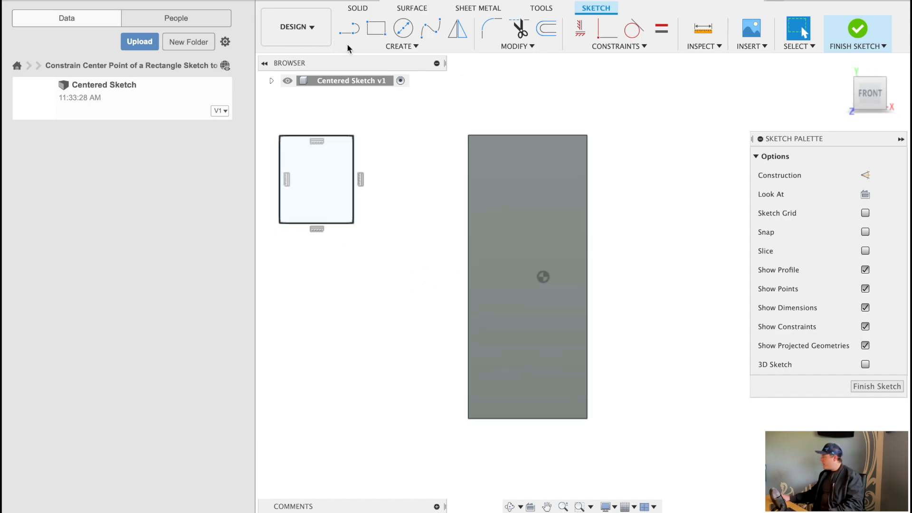
left_click(619, 46)
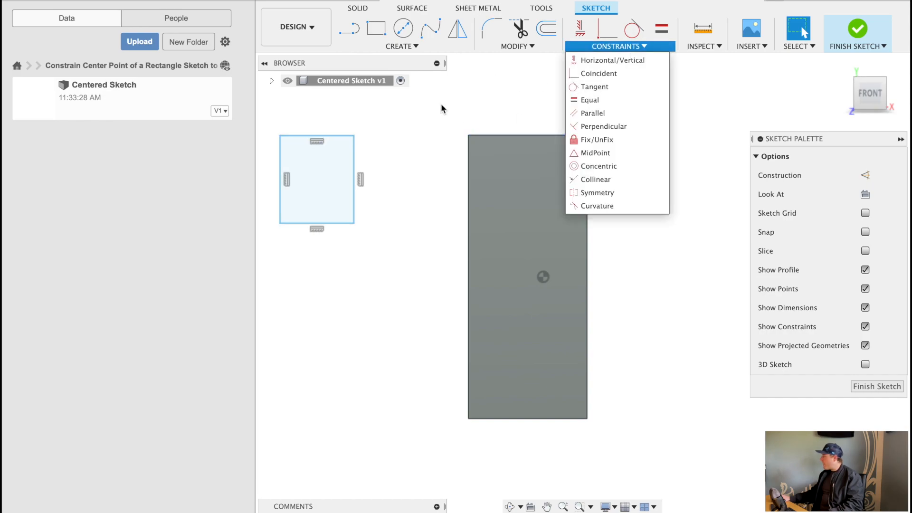
left_click(317, 142)
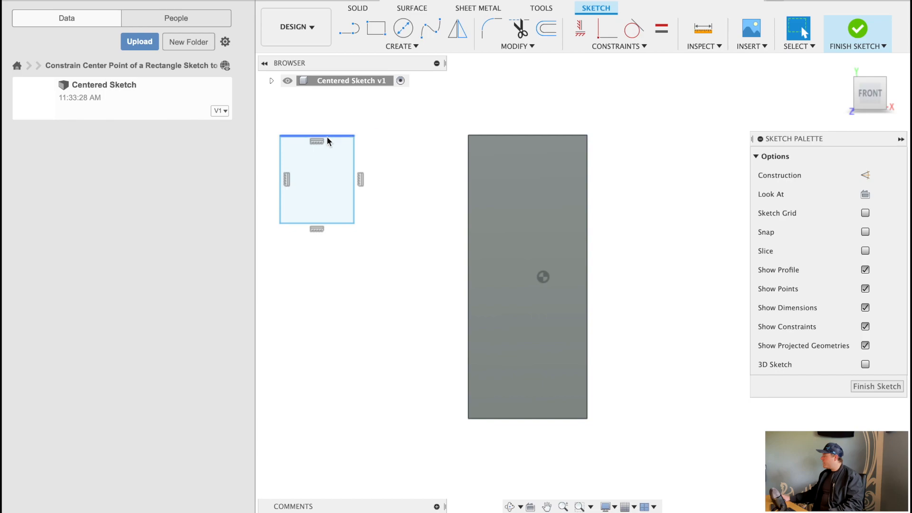
Step: Move the small rectangle onto the front face, over the face's centre point
left_click(316, 180)
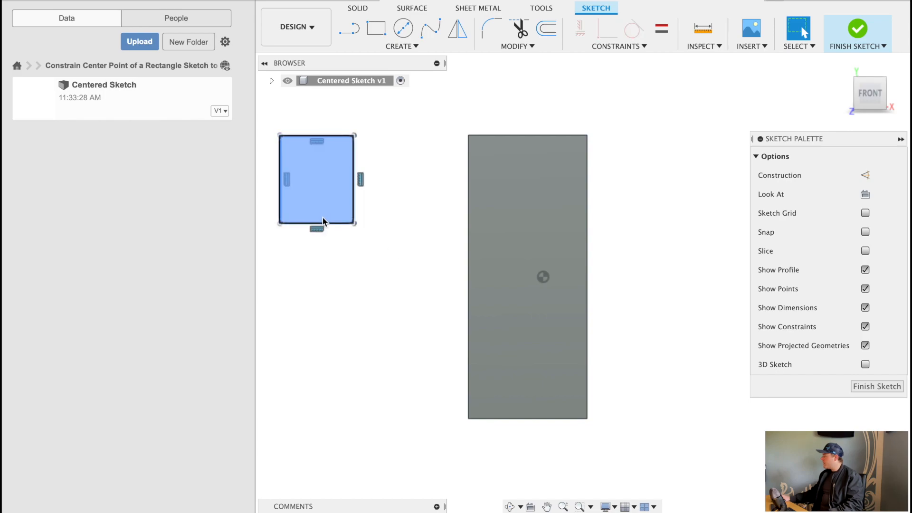
right_click(323, 221)
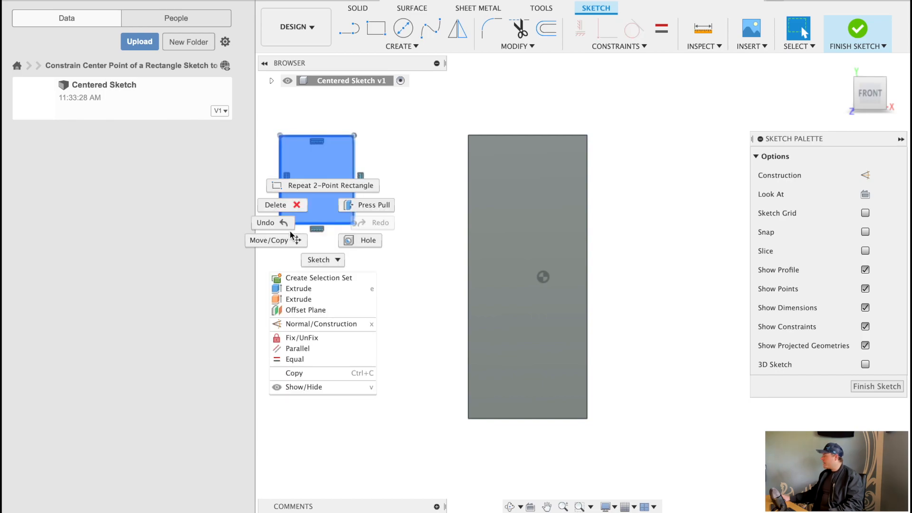
left_click(268, 240)
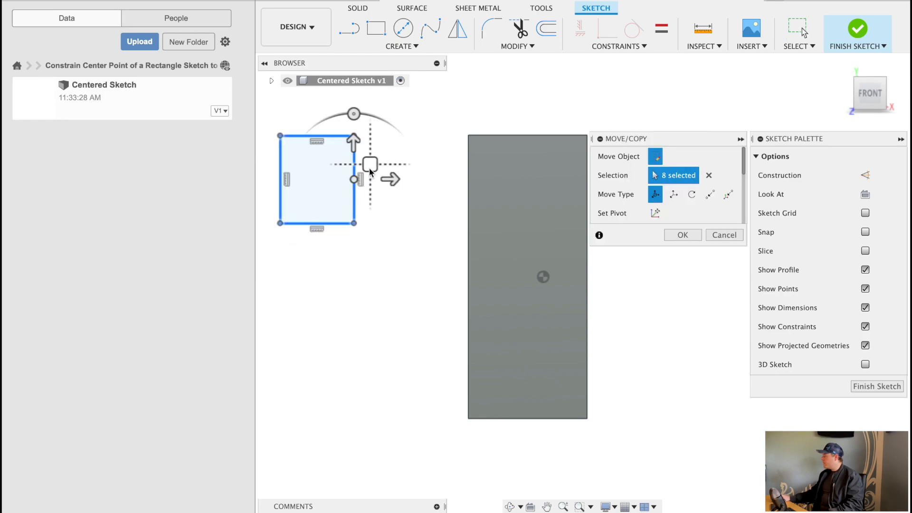
left_click_drag(371, 164, 565, 237)
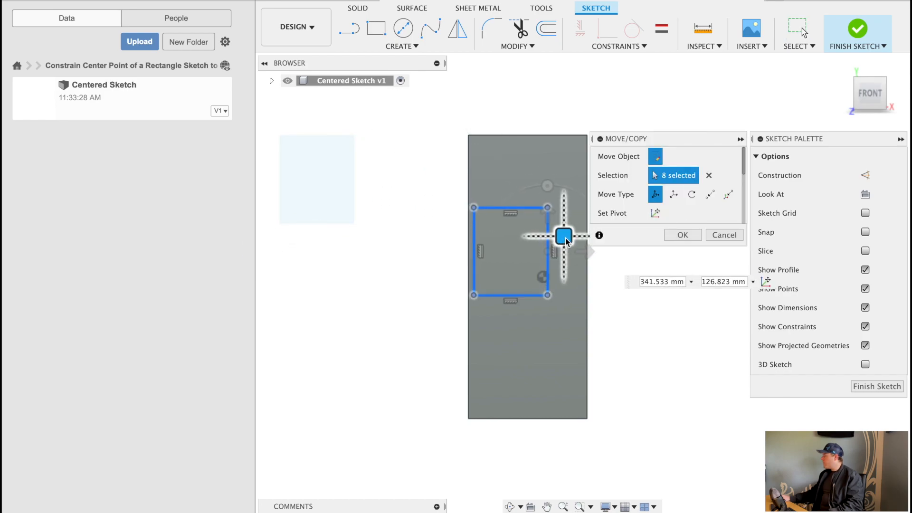
left_click_drag(565, 235, 578, 234)
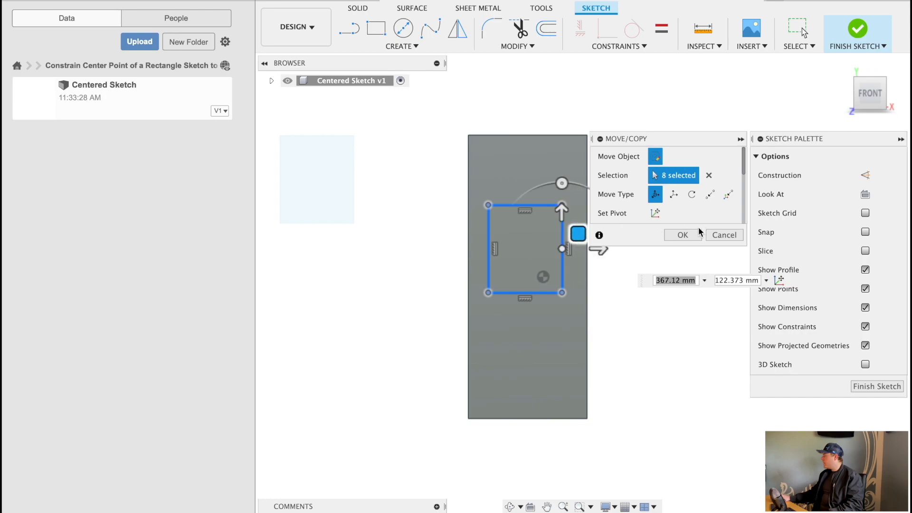
left_click(682, 235)
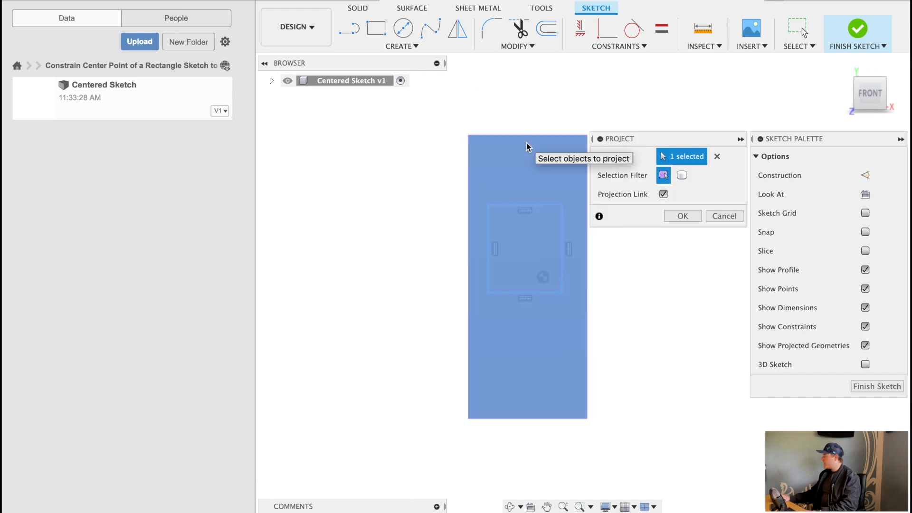
Step: Project the front face's edges into the sketch around the rectangle
left_click(682, 216)
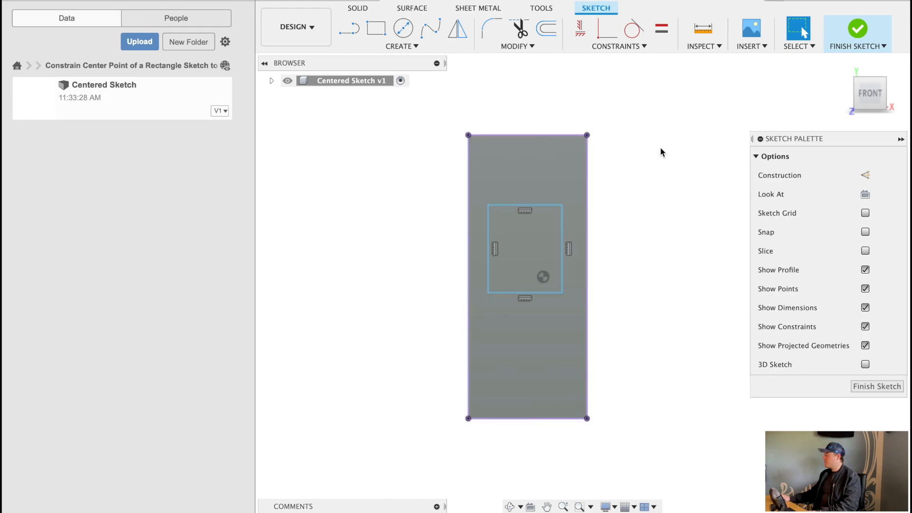
mouse_move(517, 96)
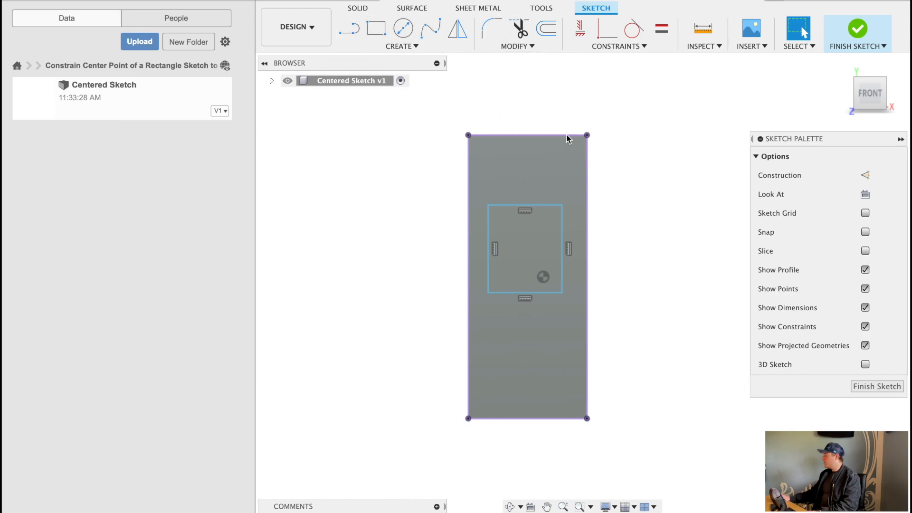
Step: Draw construction midlines, make the rectangle symmetric about them, and stretch it to nearly fill the face
left_click(349, 27)
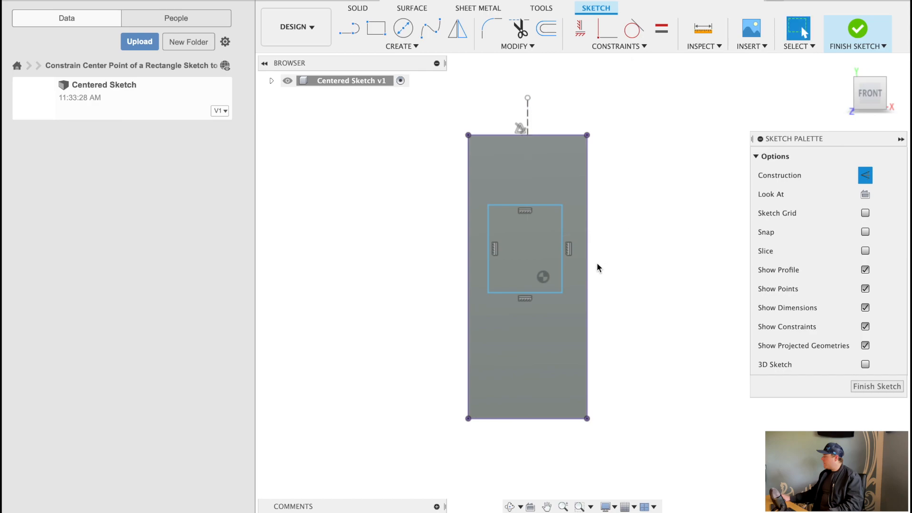
mouse_move(650, 310)
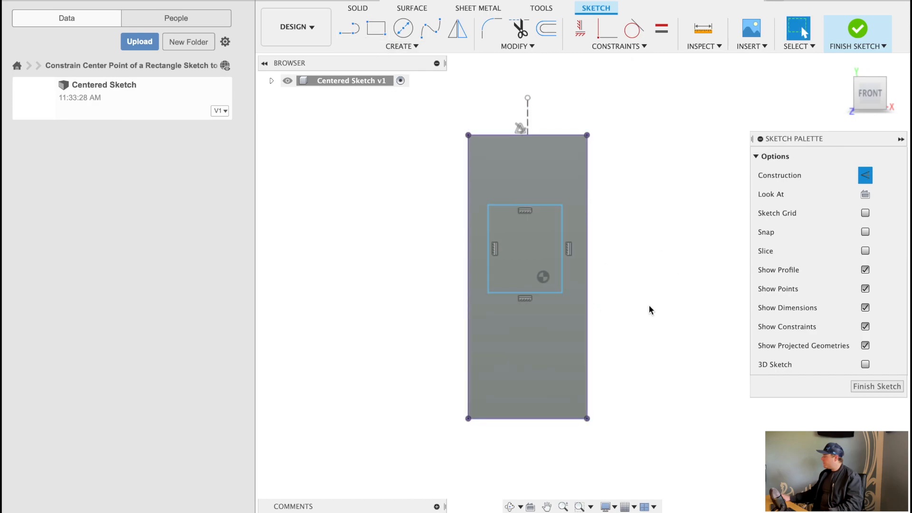
left_click(349, 28)
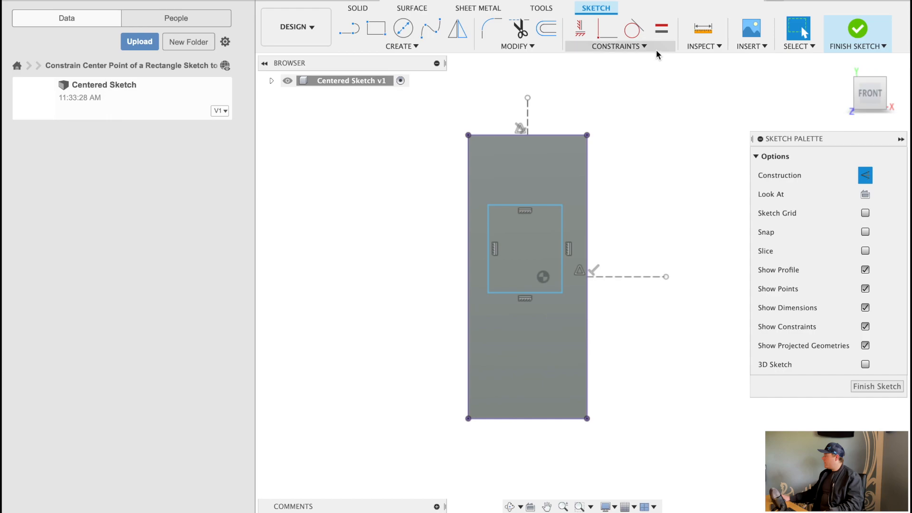
left_click(617, 46)
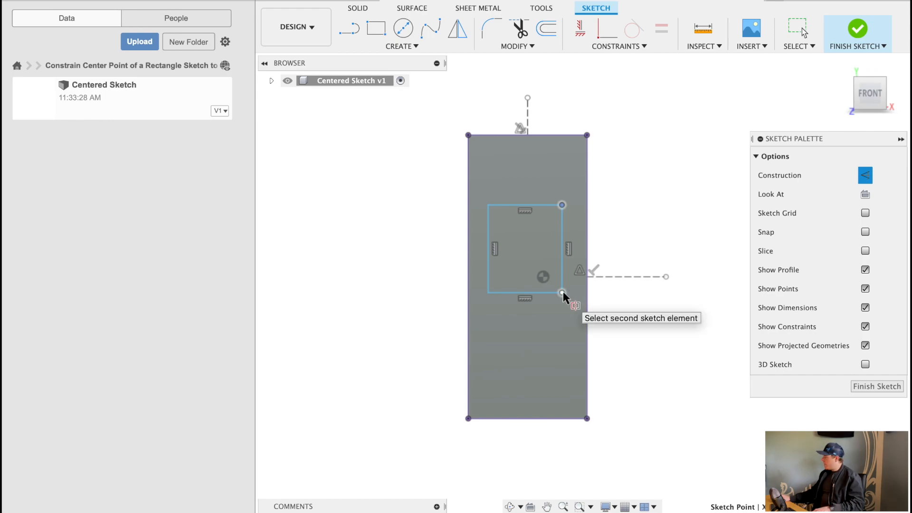
left_click(611, 277)
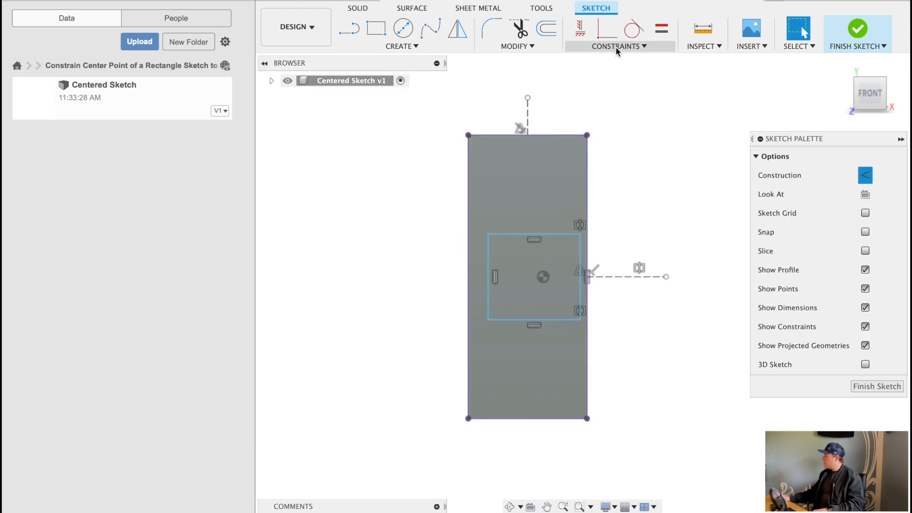
left_click(620, 46)
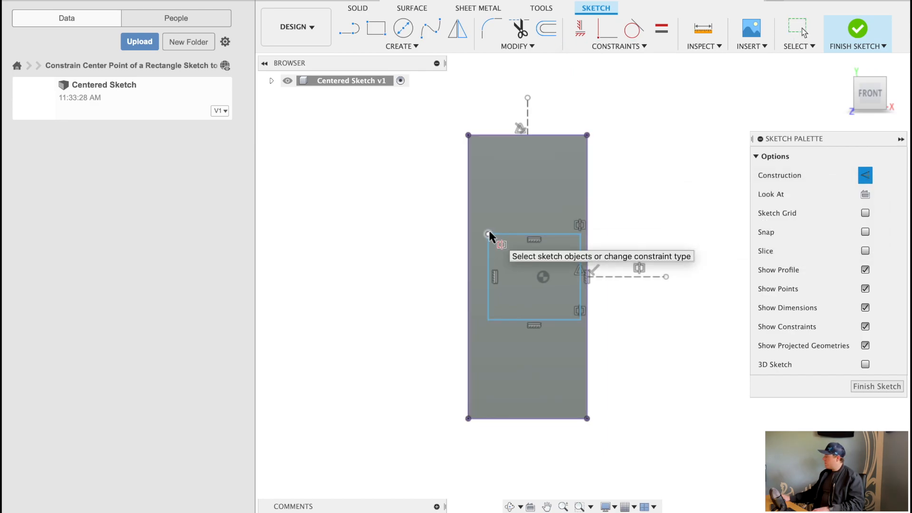
mouse_move(609, 236)
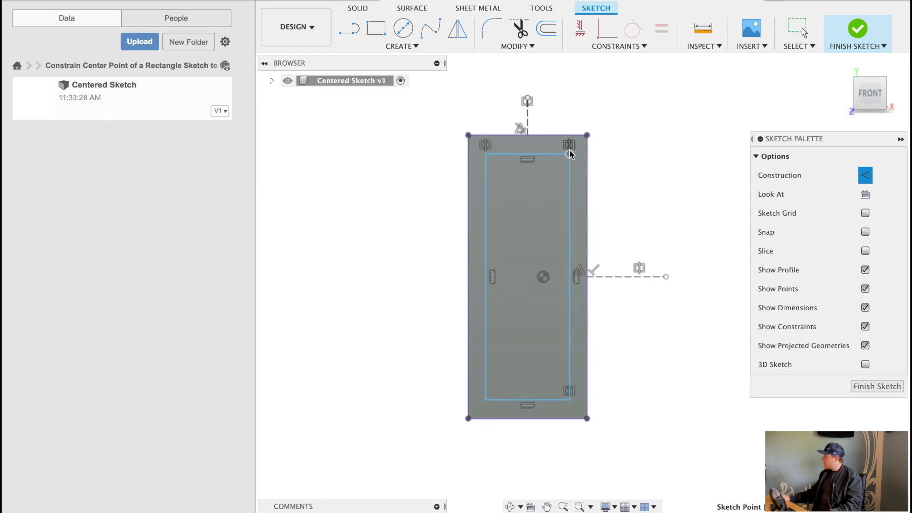
left_click_drag(570, 153, 572, 236)
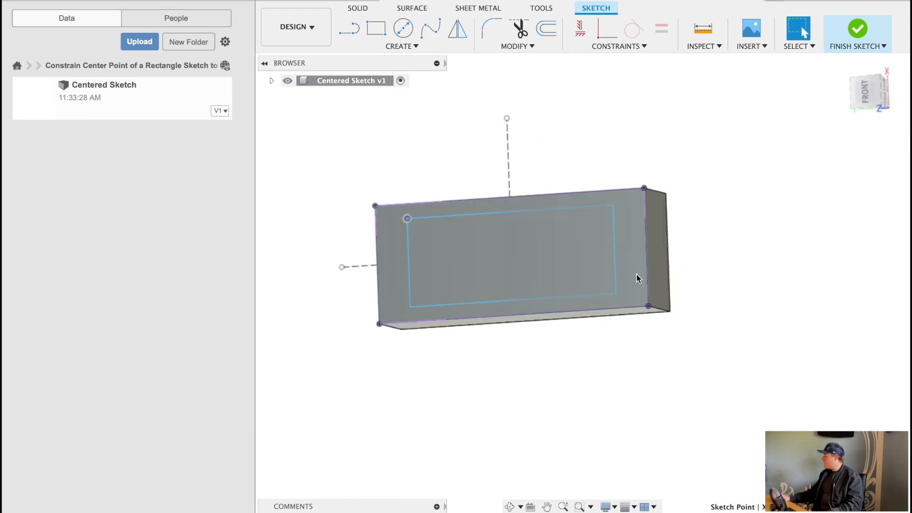
Step: Finish the sketch, hide Sketch3 in the browser, and start a new sketch on the back face
left_click(857, 29)
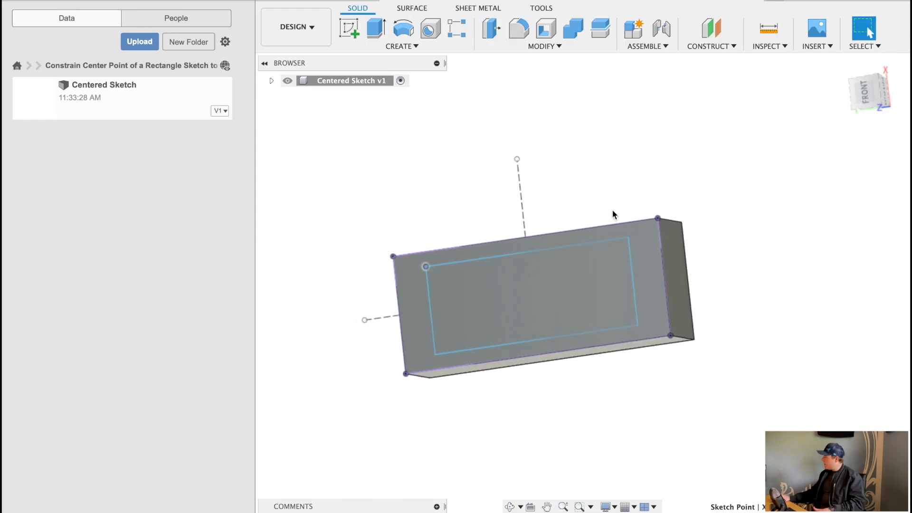
left_click_drag(612, 214, 599, 256)
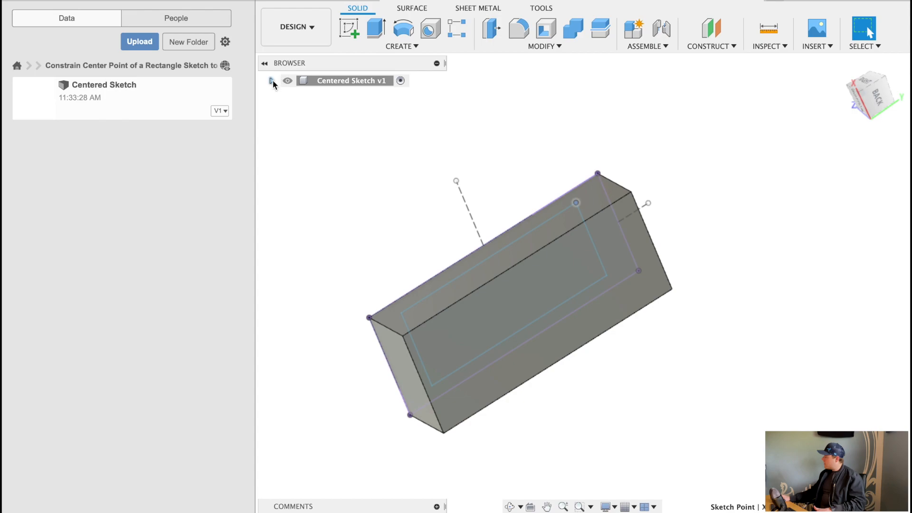
left_click(271, 81)
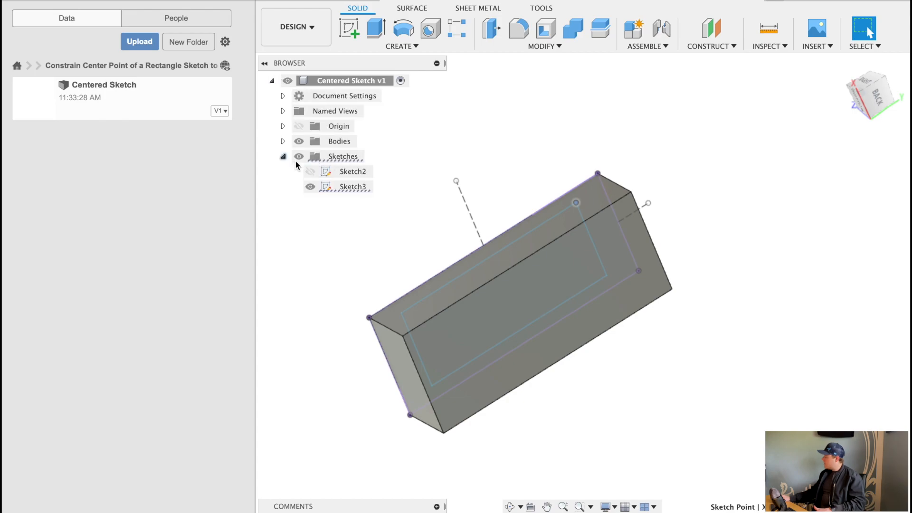
left_click(311, 187)
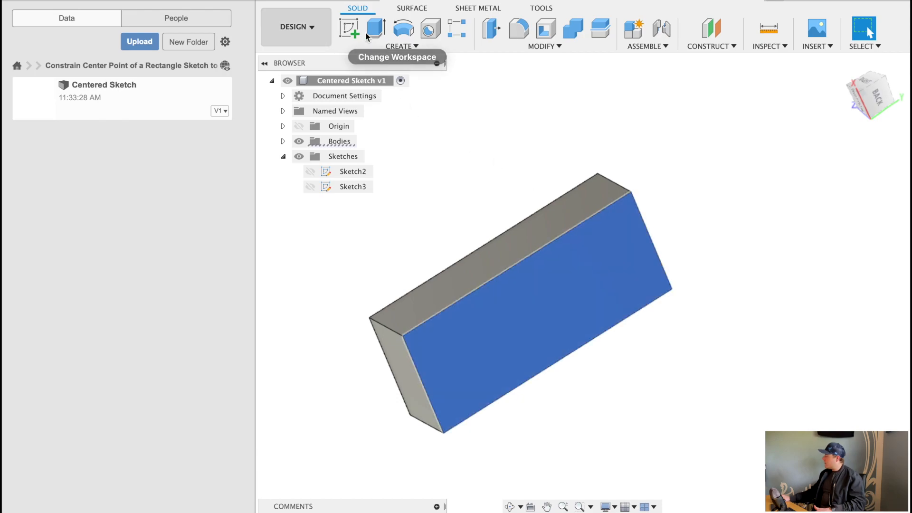
left_click(349, 29)
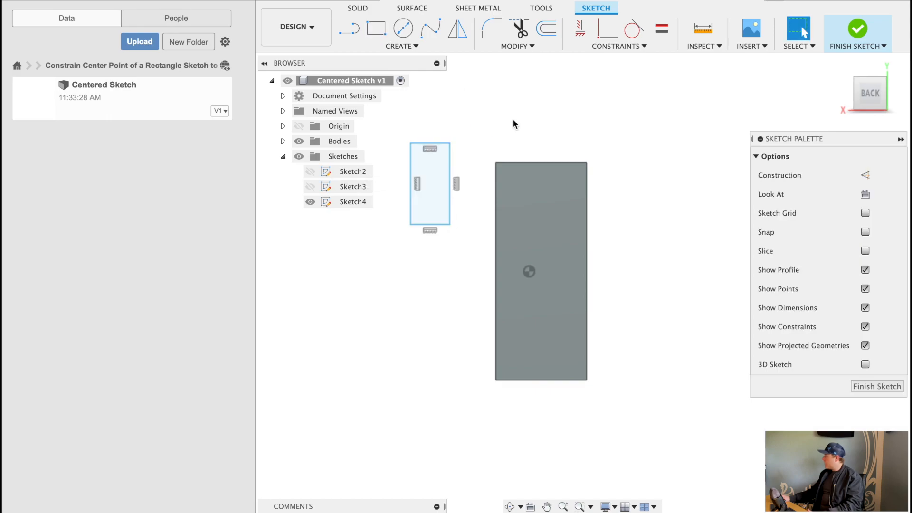
Step: Apply a MidPoint constraint from the rectangle's top edge to the block's top edge
left_click(620, 46)
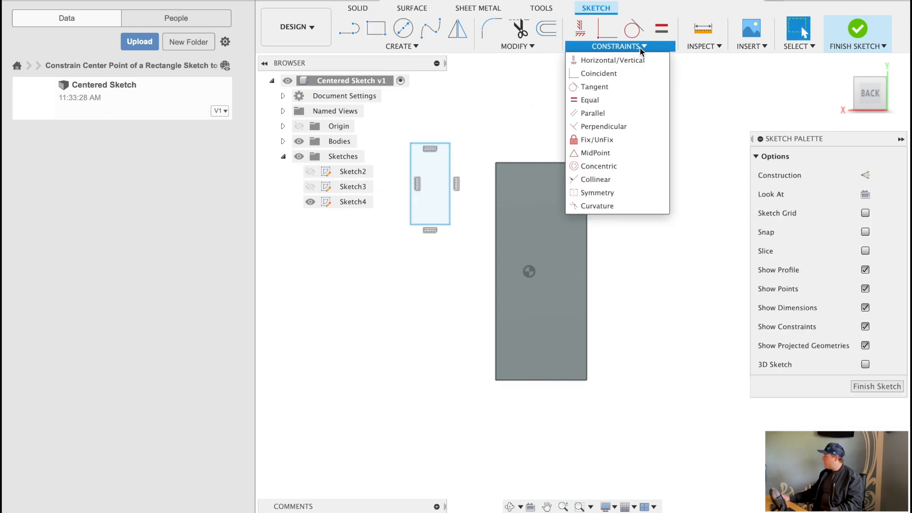
mouse_move(638, 48)
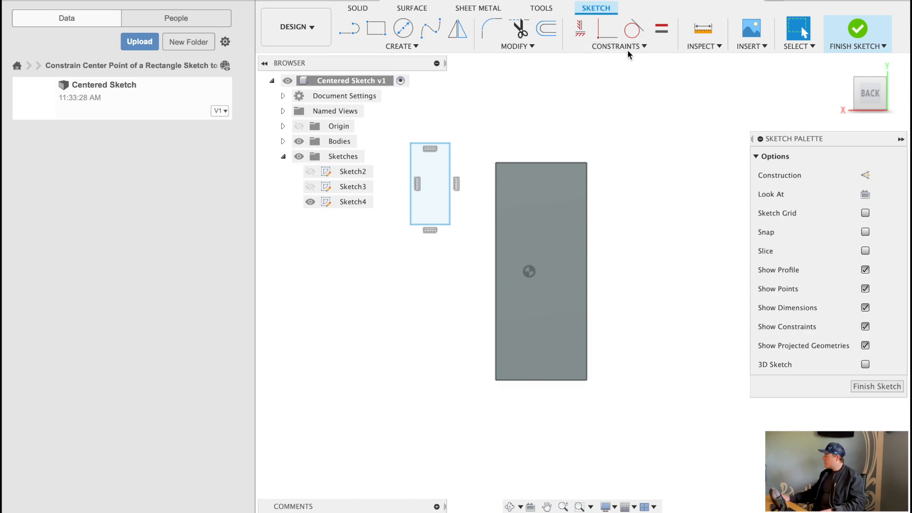
left_click(619, 46)
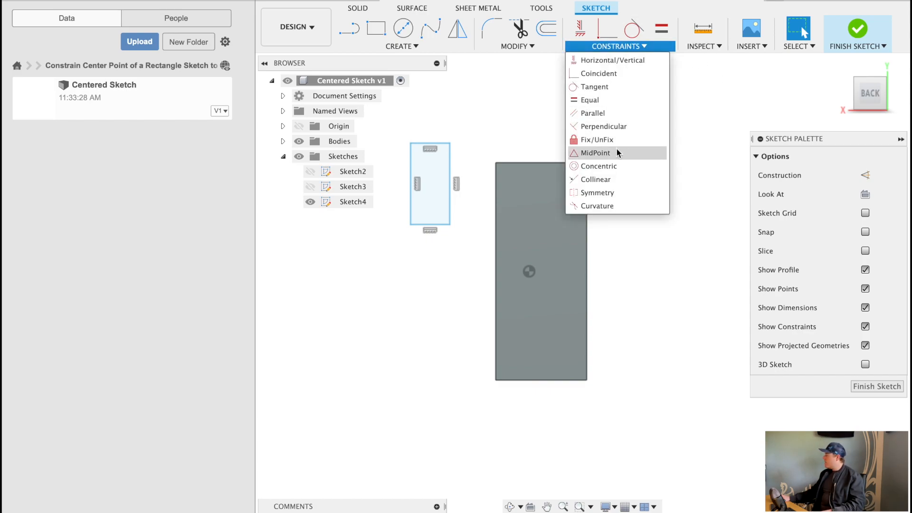
left_click(596, 152)
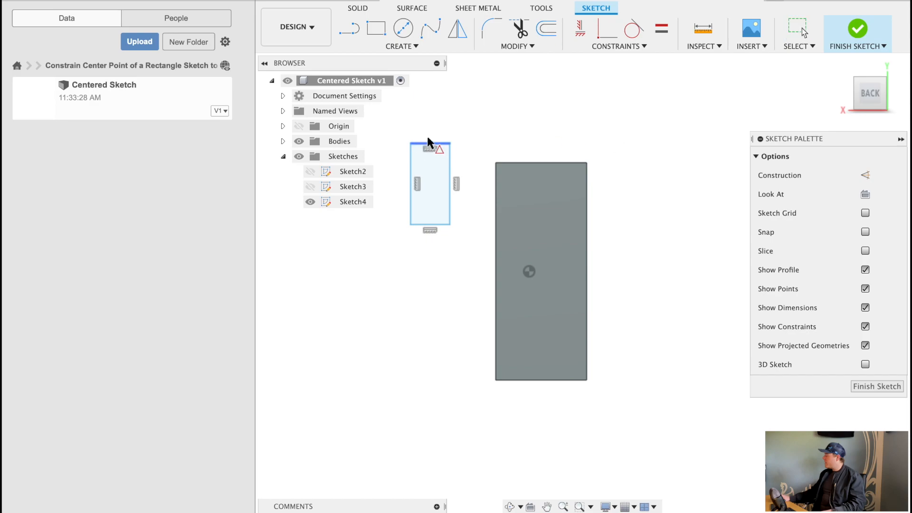
mouse_move(432, 147)
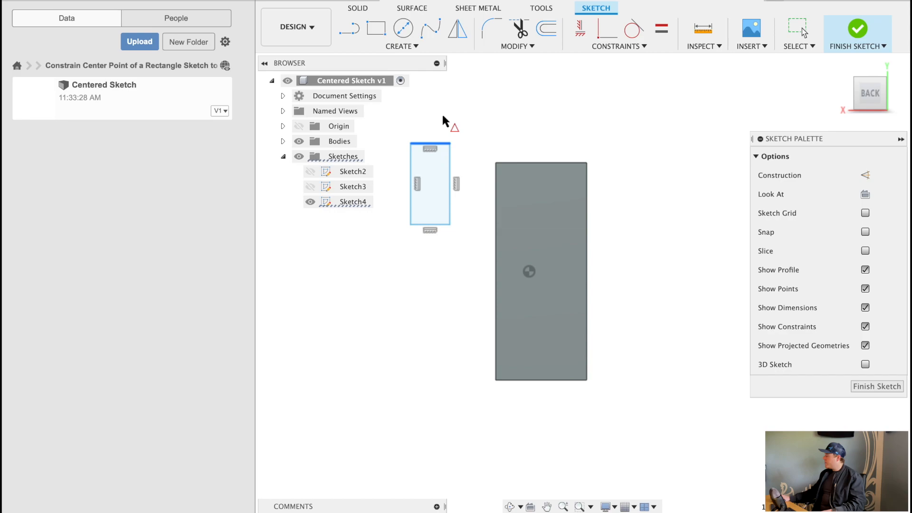
mouse_move(551, 171)
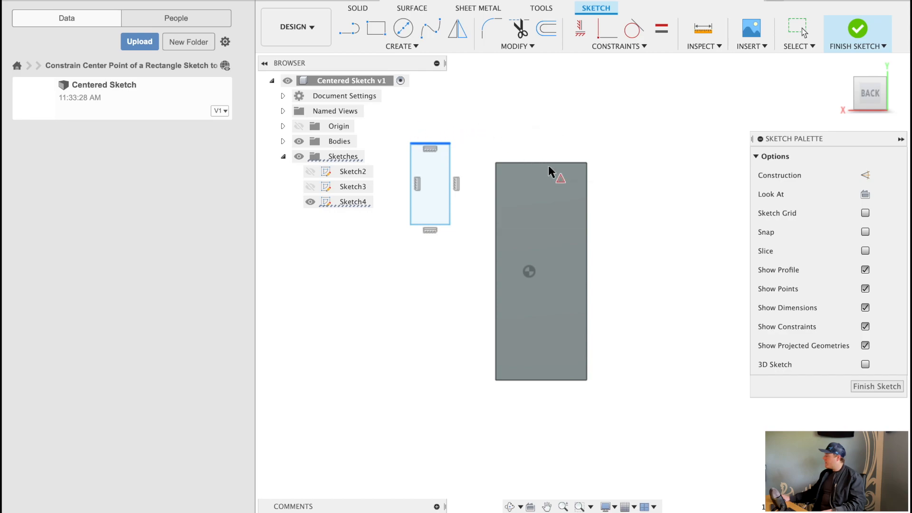
mouse_move(551, 169)
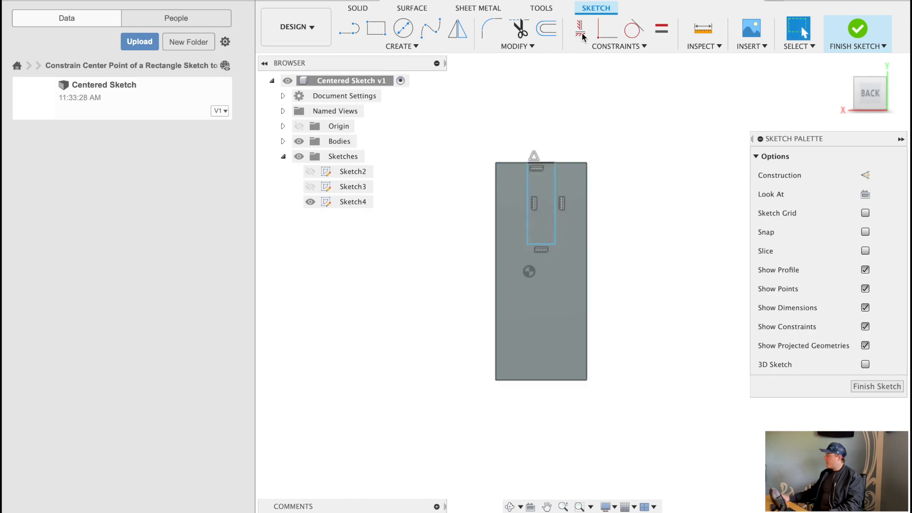
Step: Constrain the rectangle's edges to the back face outline, then finish Sketch4
left_click(618, 46)
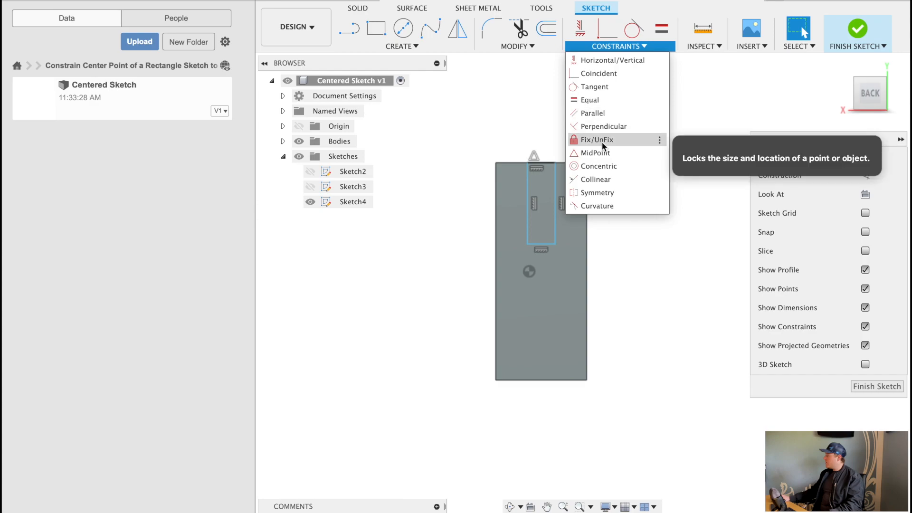
left_click(596, 140)
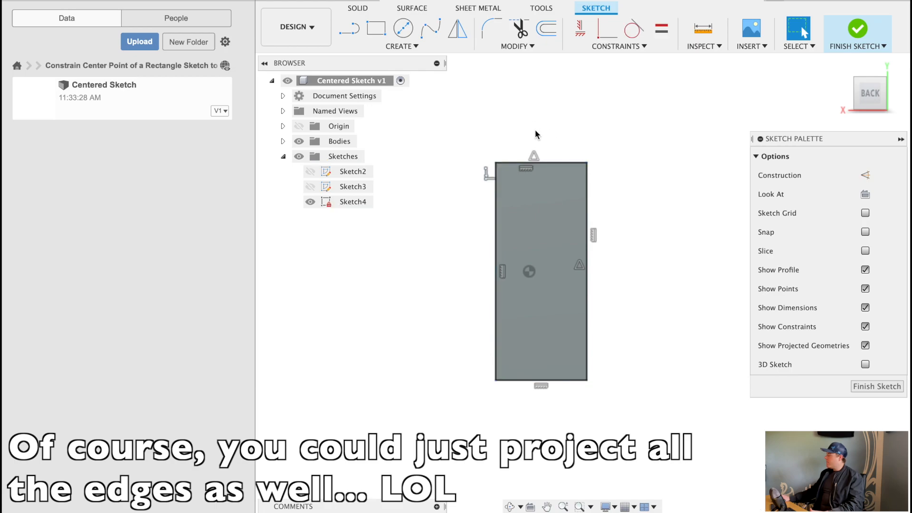
left_click(495, 164)
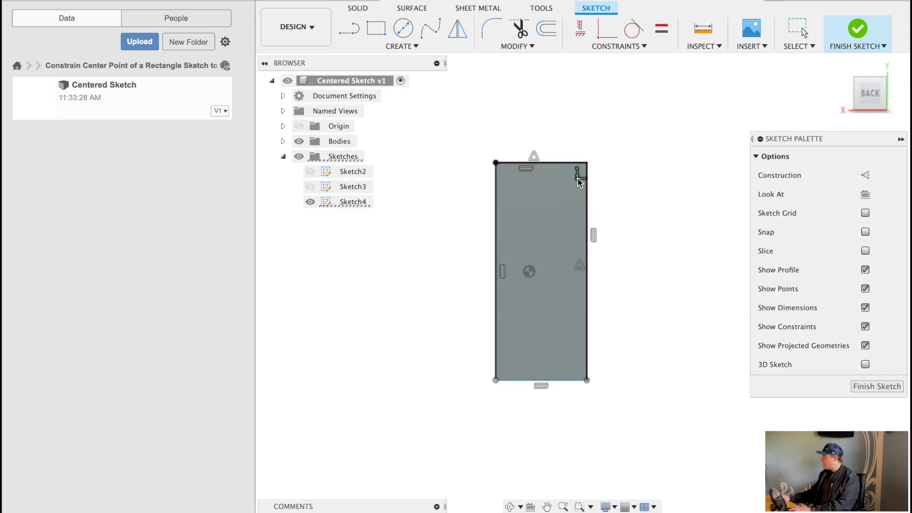
left_click(575, 163)
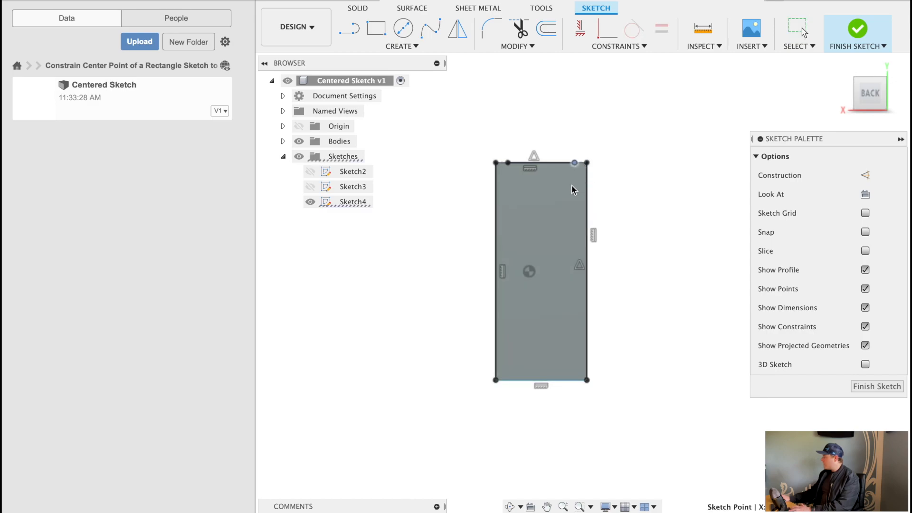
left_click(524, 164)
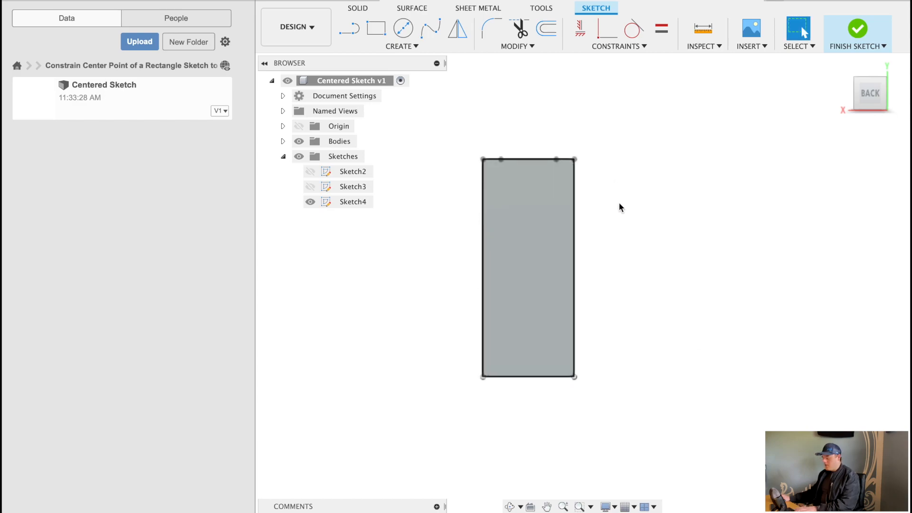
left_click(856, 29)
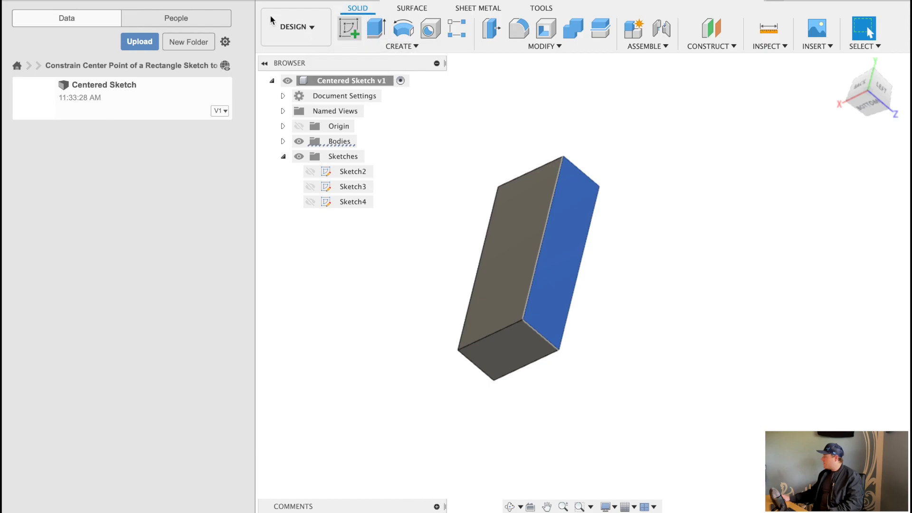
Step: Start Sketch5 on the block's narrow left face and close the data panel
left_click(349, 27)
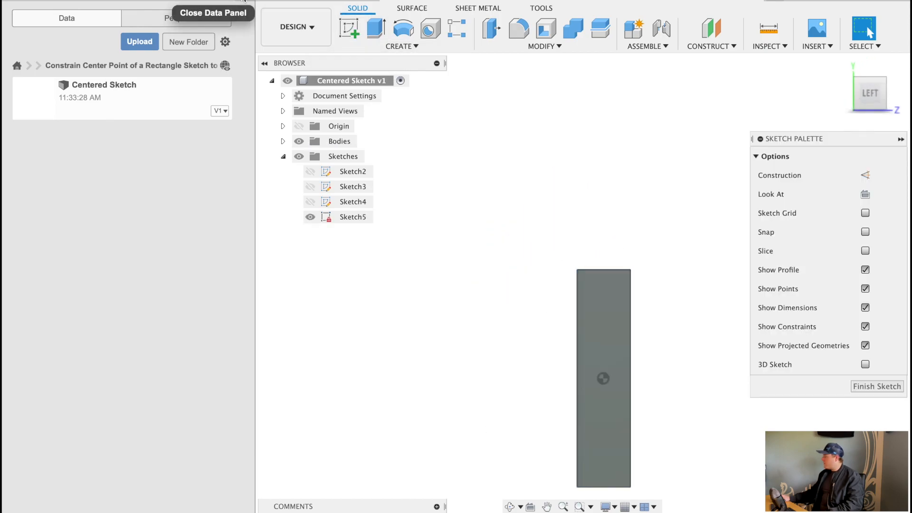
left_click(212, 13)
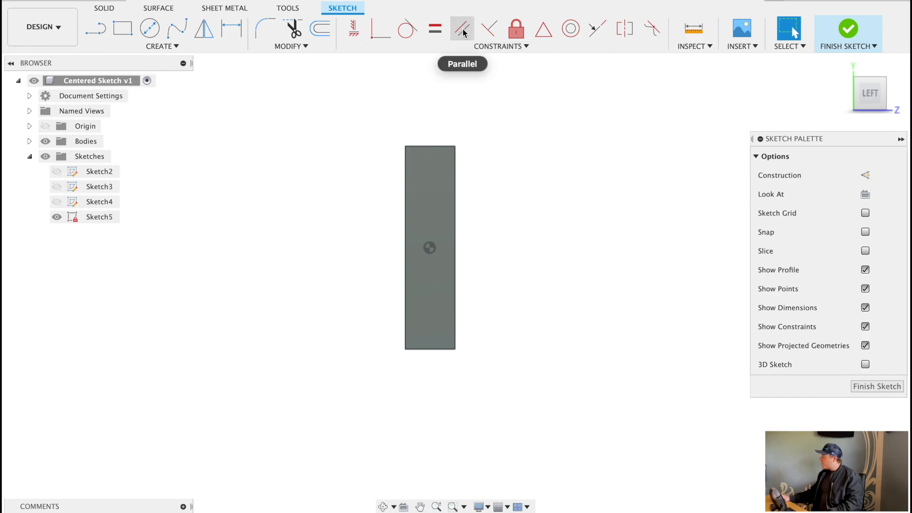
mouse_move(626, 34)
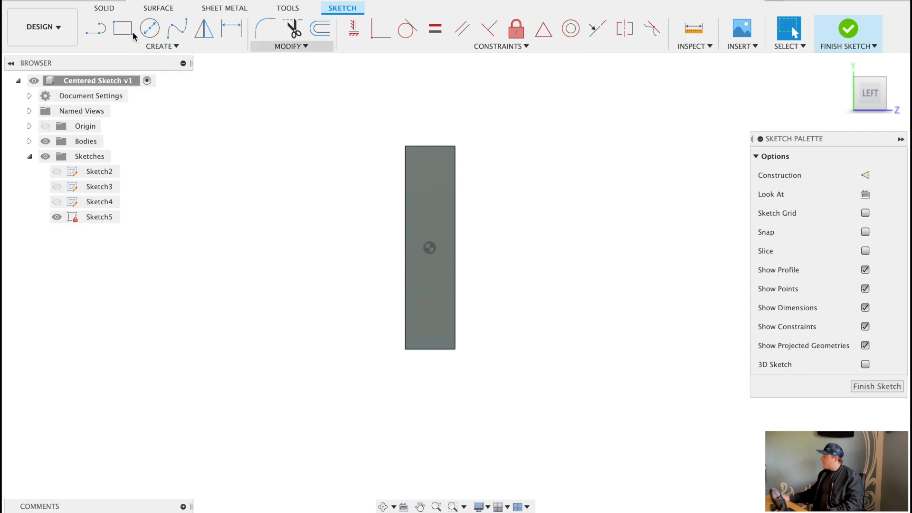
Step: Select the Line tool to draw the vertical construction midline
left_click(96, 28)
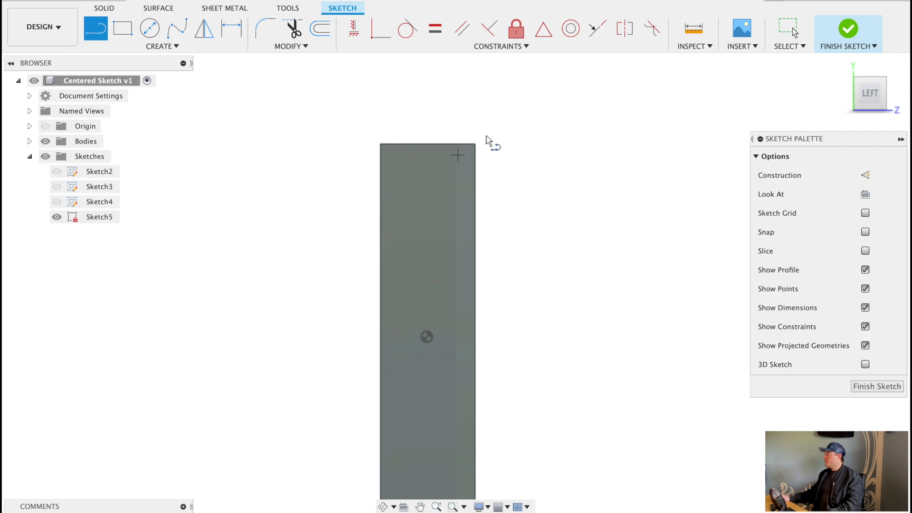
mouse_move(384, 194)
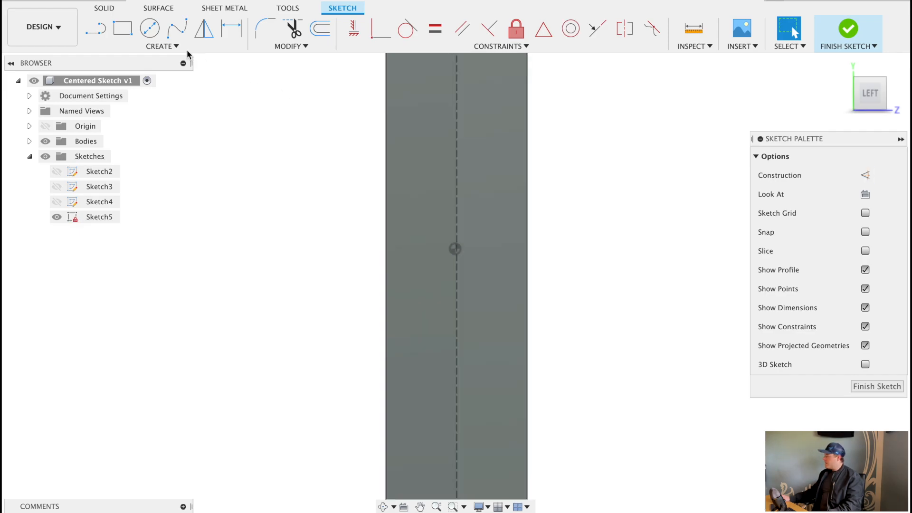
Step: Expand the Create menu to list the rectangle options: 2-Point, 3-Point, Center
left_click(162, 47)
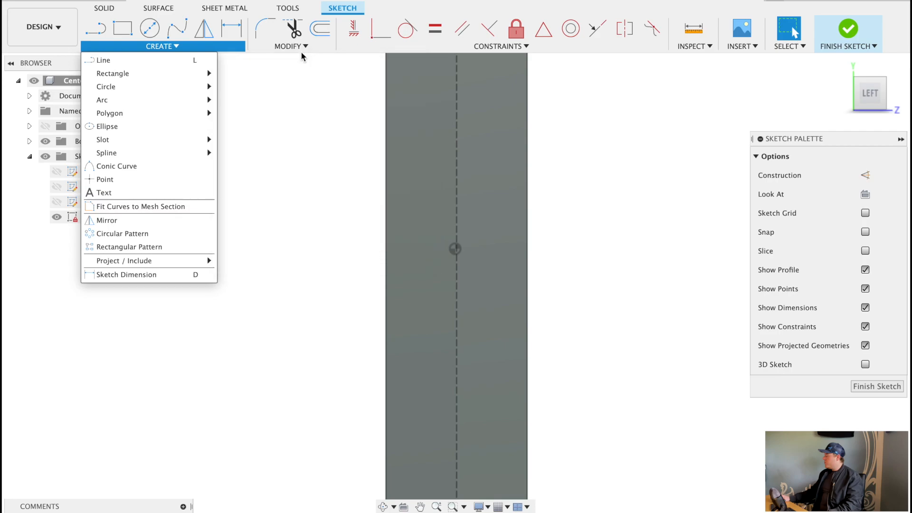
mouse_move(120, 183)
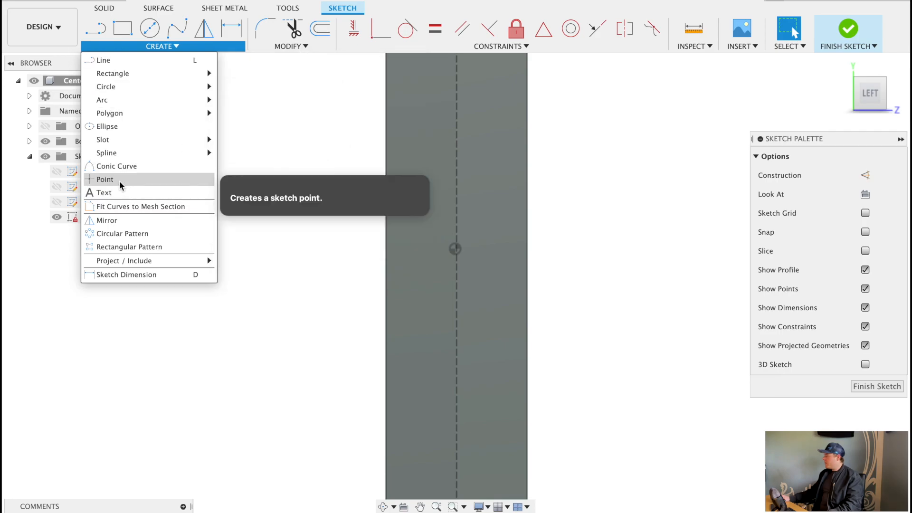
left_click(105, 179)
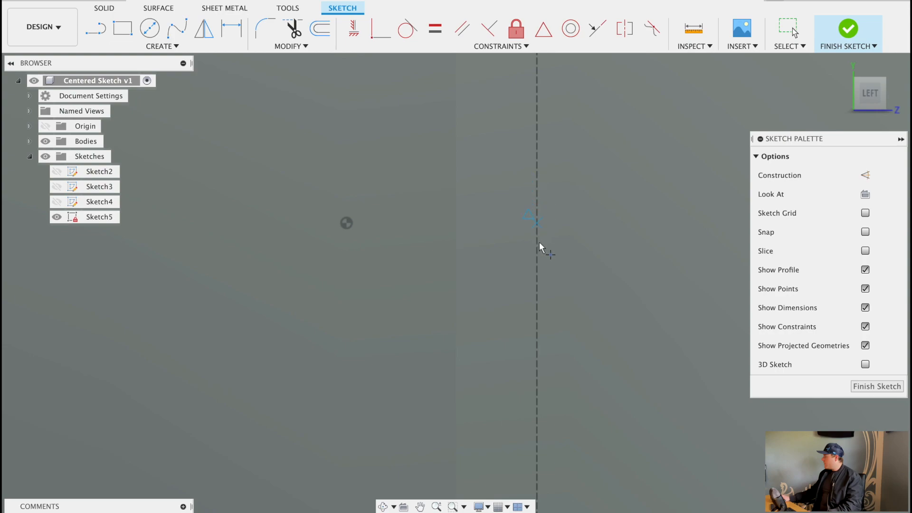
mouse_move(540, 234)
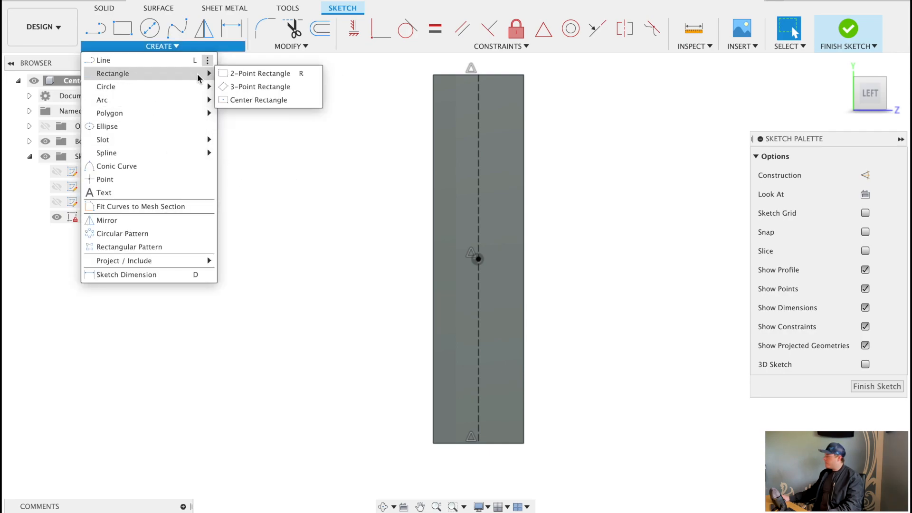
Step: Draw a Center Rectangle centered on the dashed midline's midpoint on the tall face
left_click(485, 260)
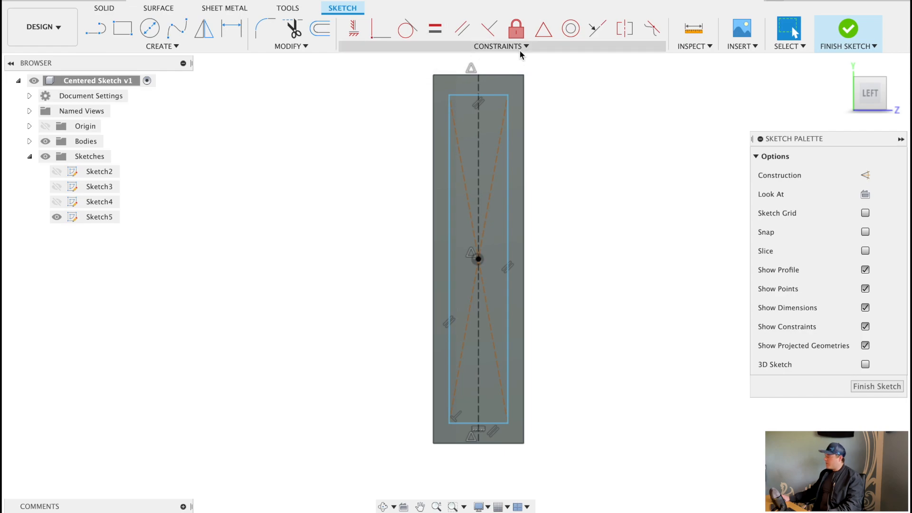
left_click(500, 46)
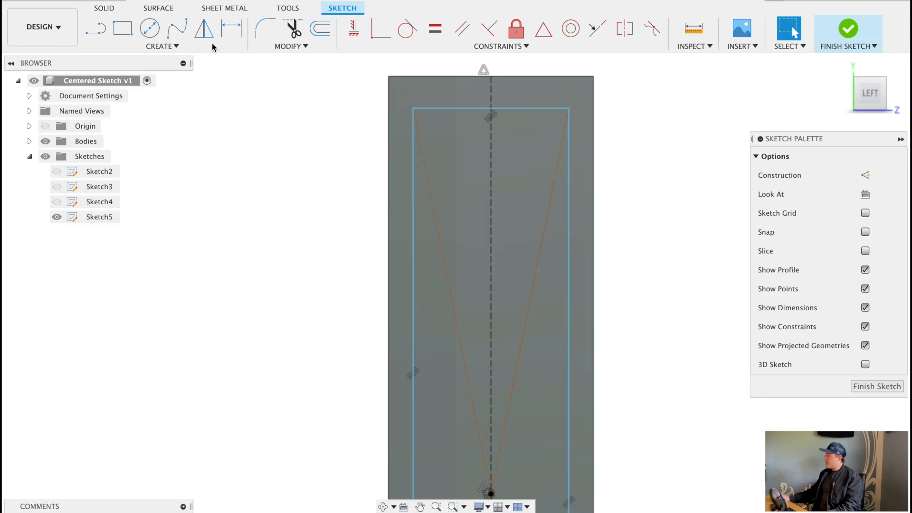
Step: Dimension the centered rectangle, entering a length value of 10
left_click(231, 28)
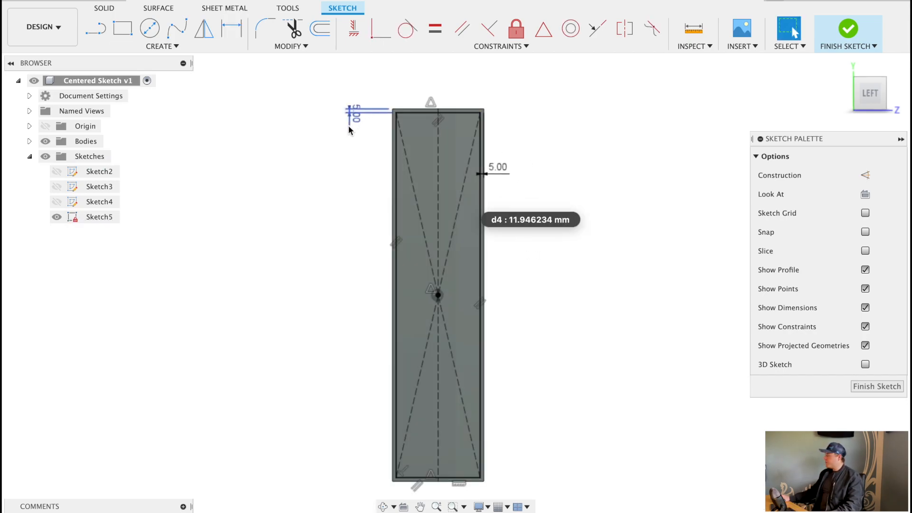
type("10")
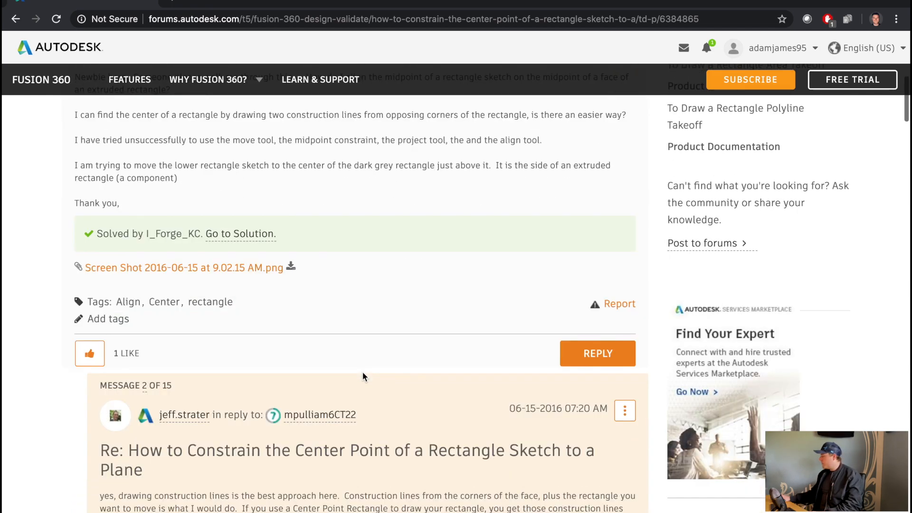
Step: Scroll the forum thread down to the accepted solution with its demo video
scroll("down", 3)
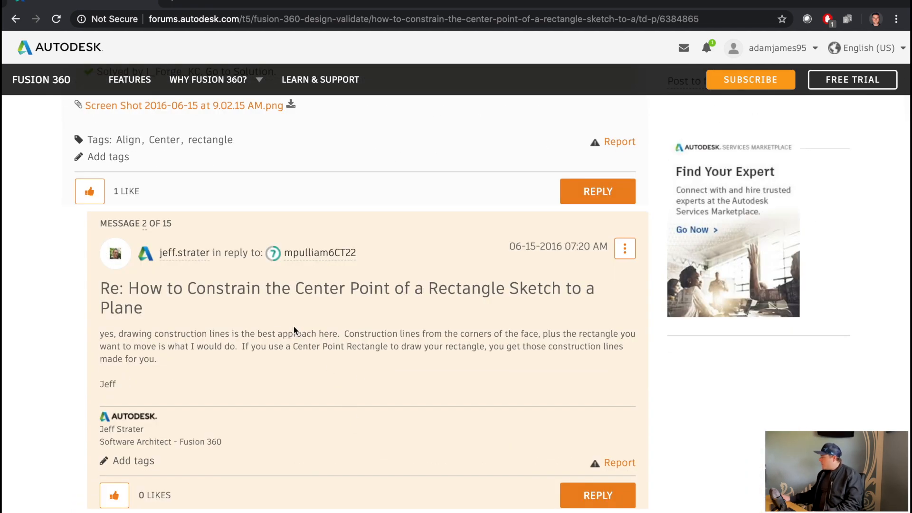
scroll("down", 3)
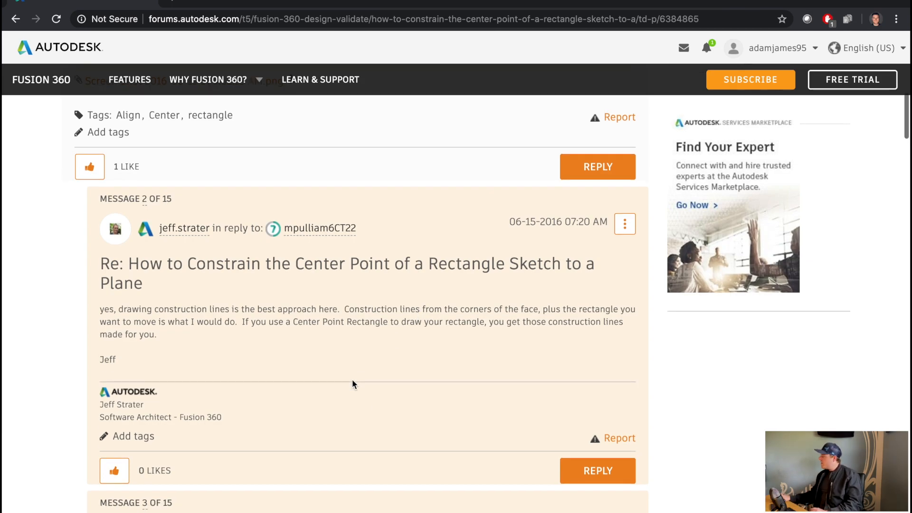
scroll("down", 3)
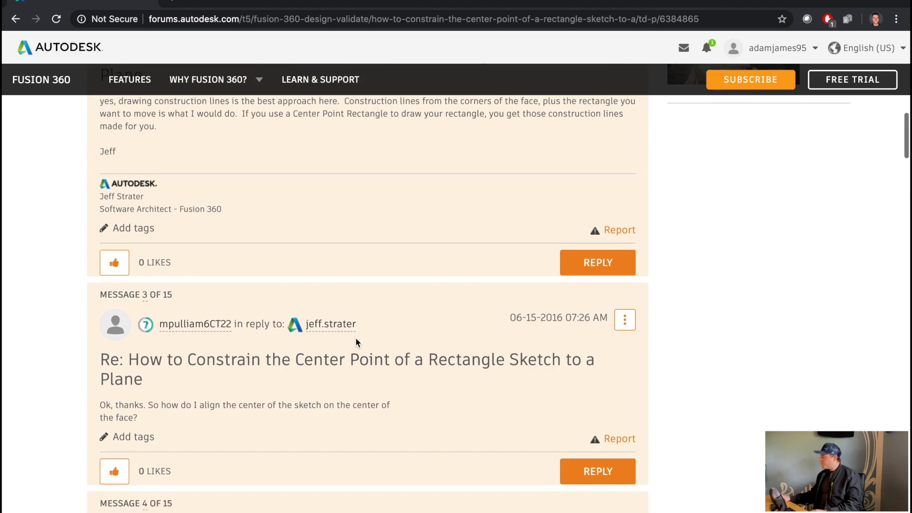
scroll("down", 3)
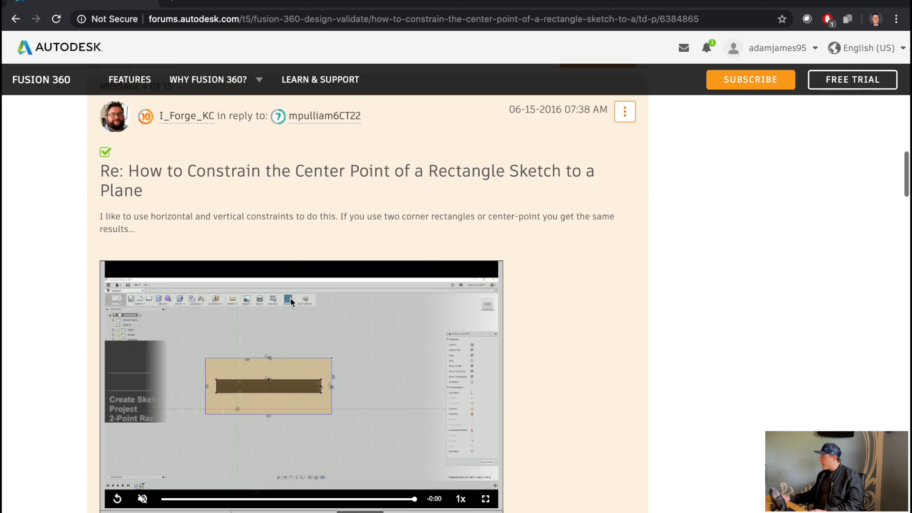
Step: Scroll through later forum replies, including the poster thanking helpers for the constraint advice
scroll("down", 3)
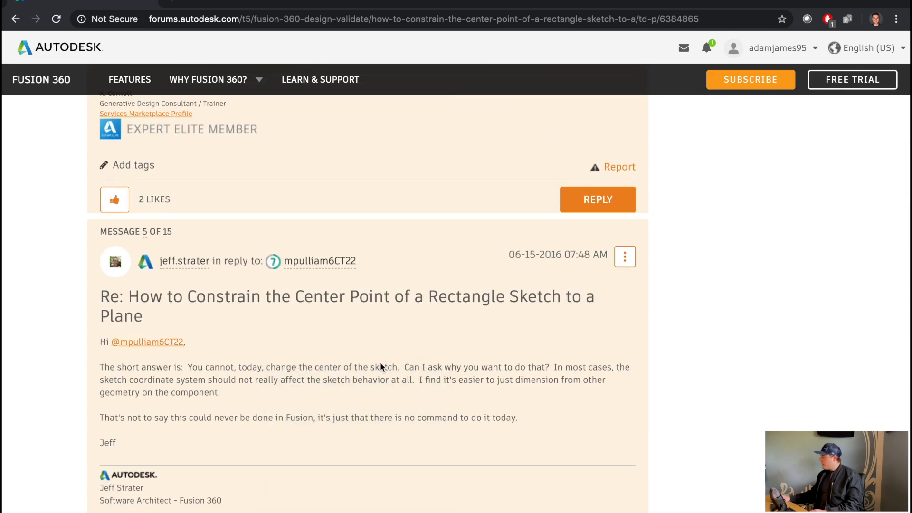
scroll("down", 3)
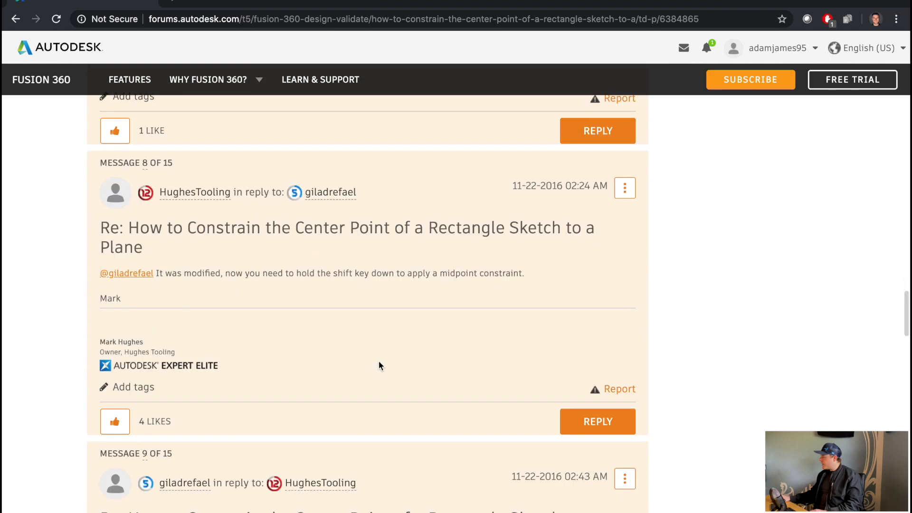
scroll("down", 3)
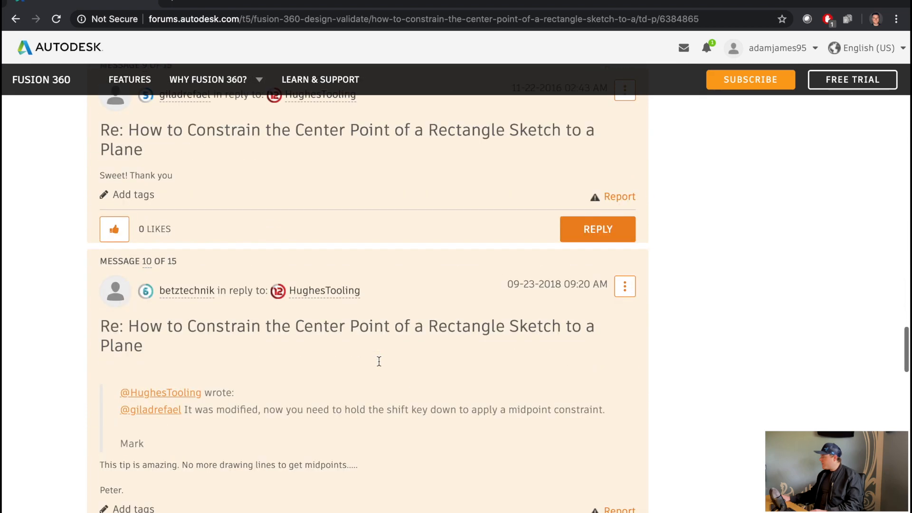
scroll("down", 3)
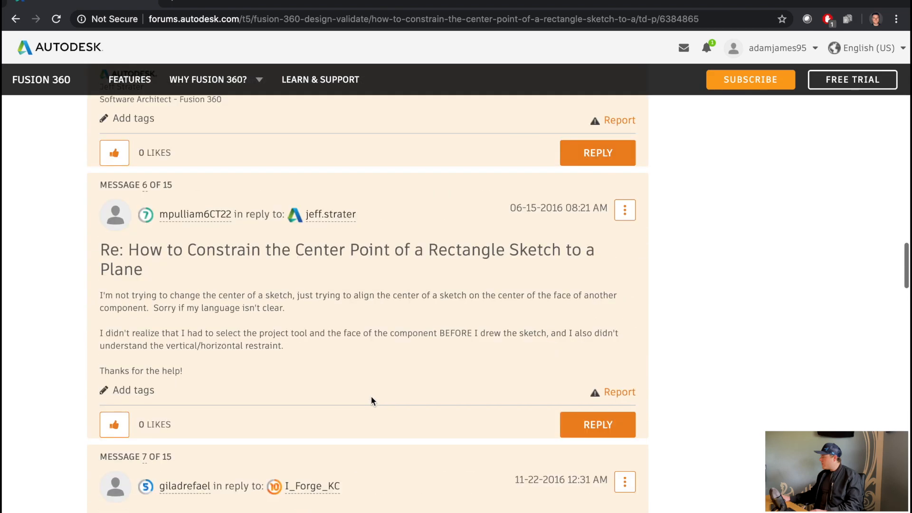
mouse_move(177, 217)
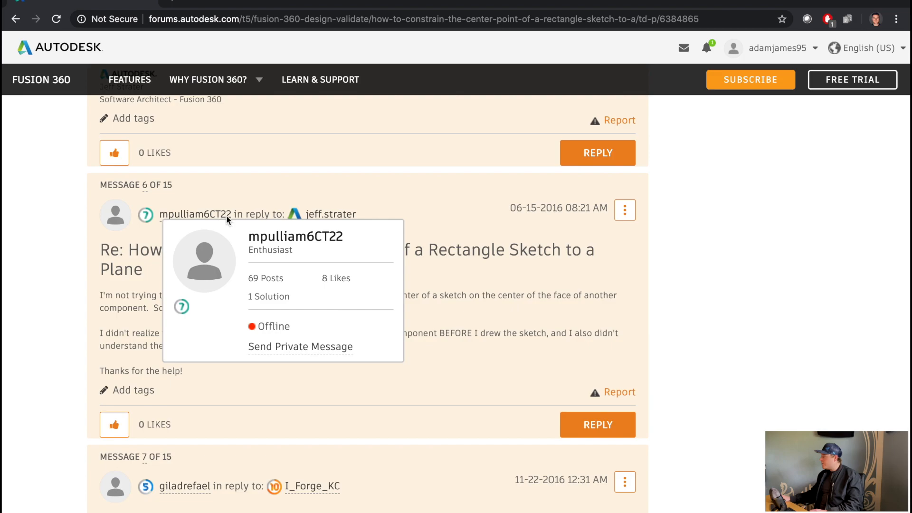
mouse_move(280, 205)
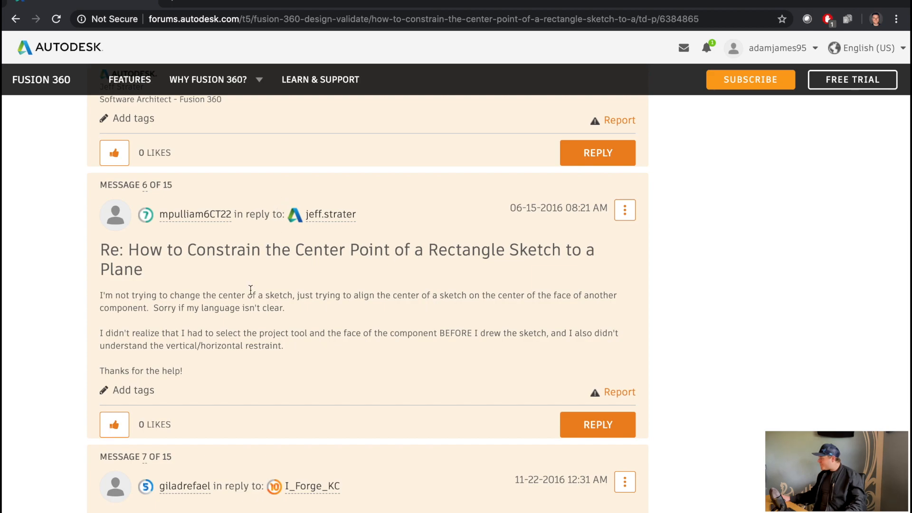
mouse_move(101, 293)
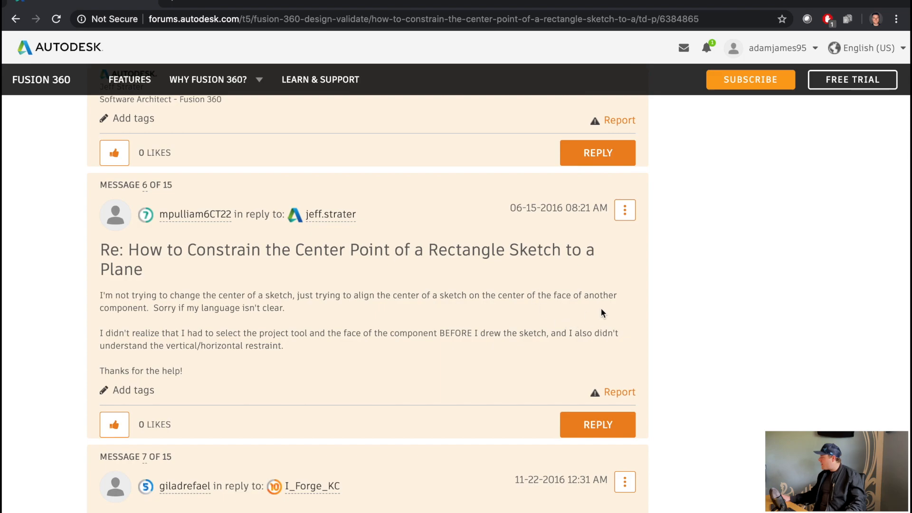
mouse_move(243, 327)
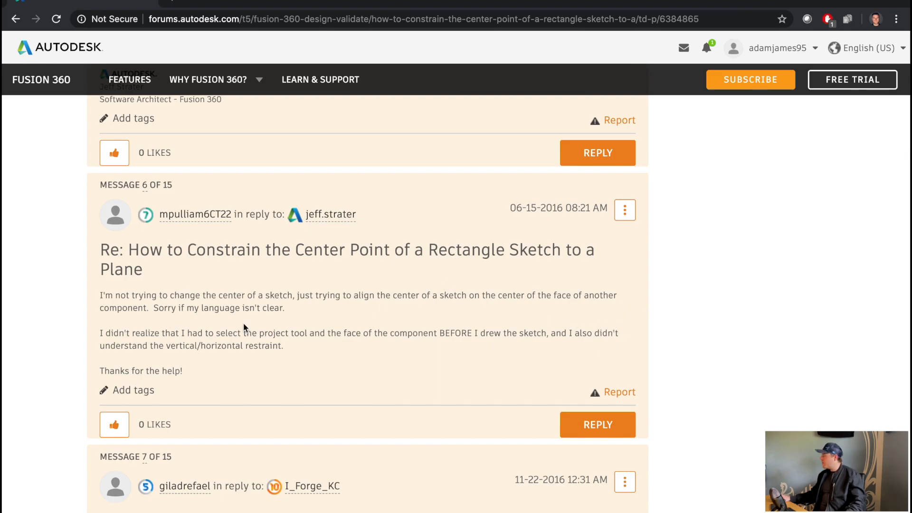
mouse_move(355, 338)
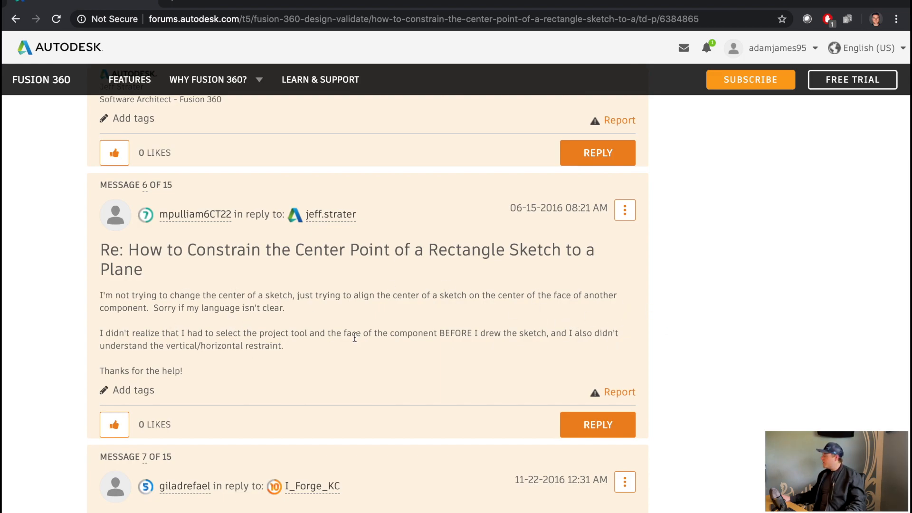
mouse_move(146, 329)
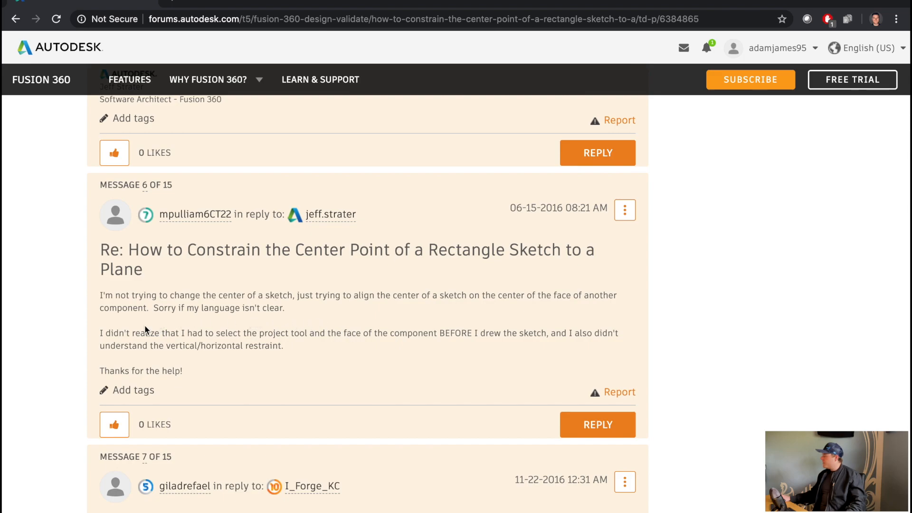
mouse_move(103, 335)
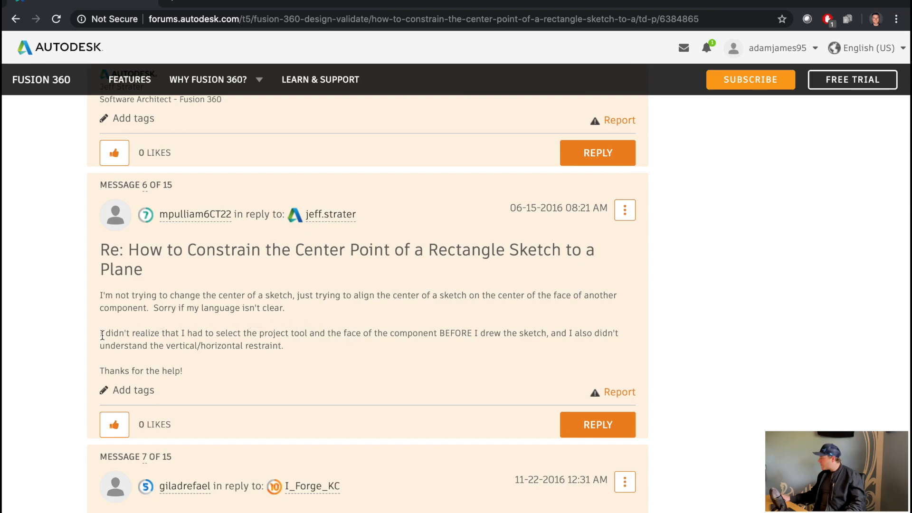
mouse_move(332, 332)
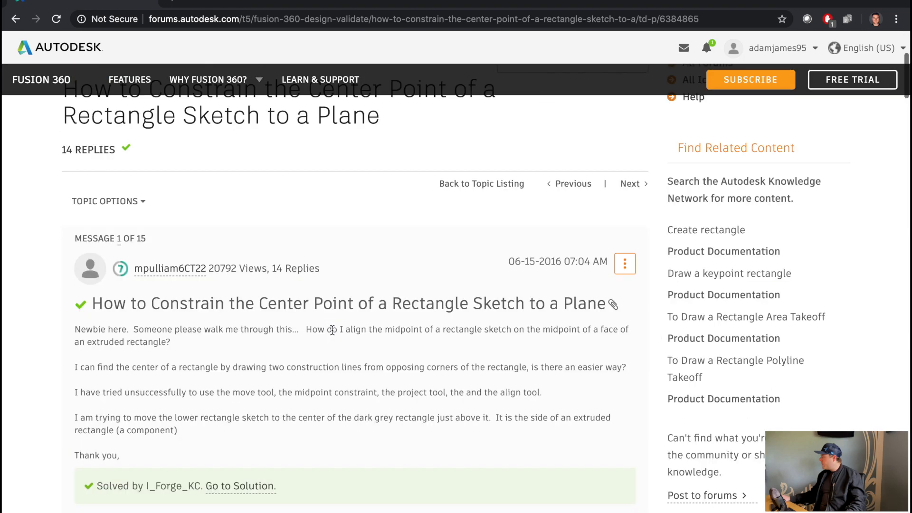
Step: Scroll the forum thread to show the original rectangle-midpoint question
scroll("down", 3)
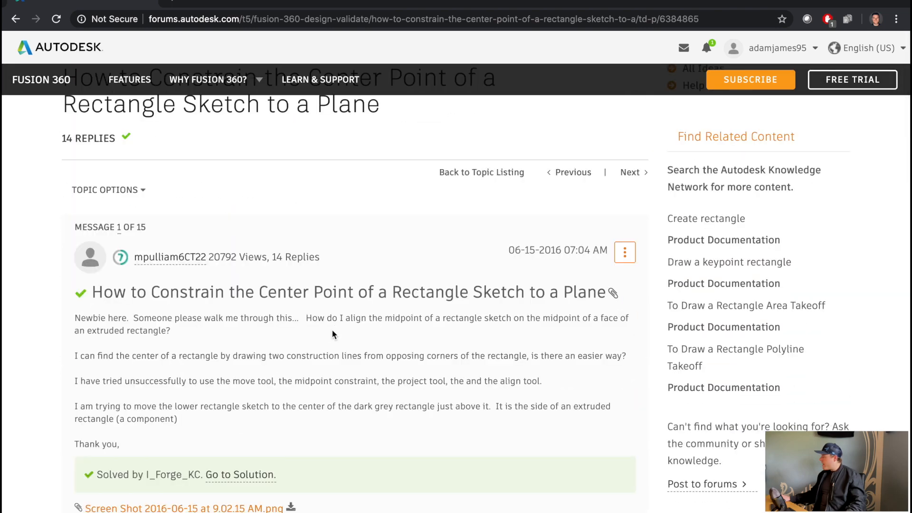
mouse_move(226, 303)
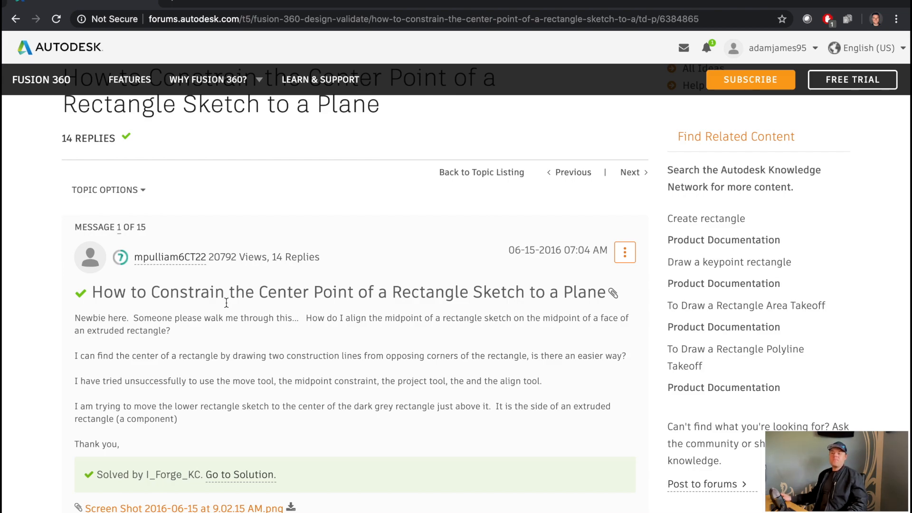
mouse_move(179, 462)
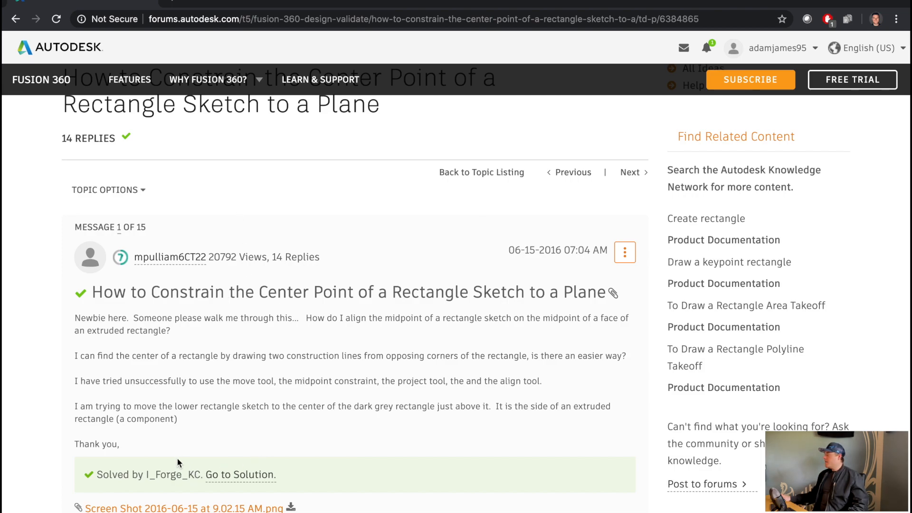